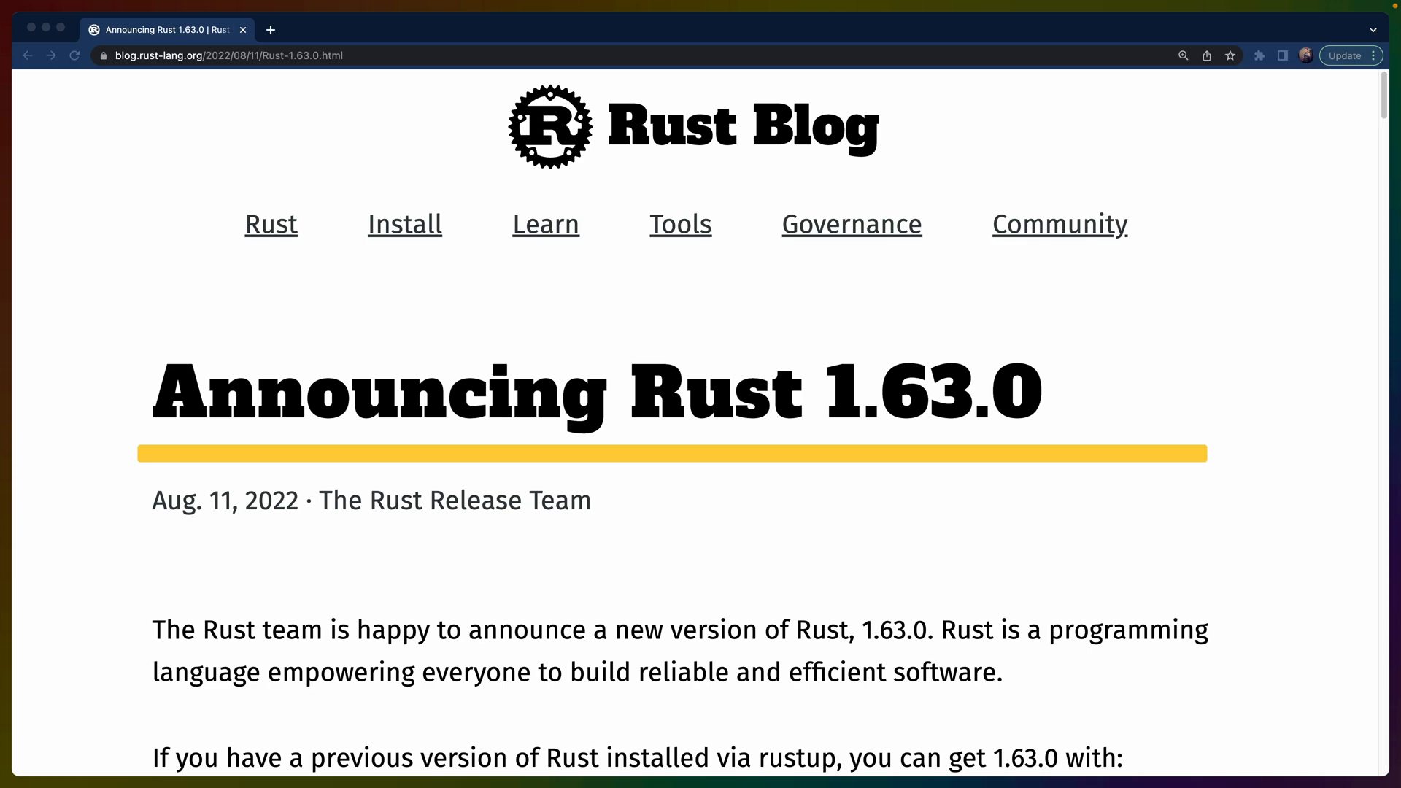
# Step: Enter 'cargo run --bin scoped | complete' in the terminal beside scoped.rs
pyautogui.scroll(-3)
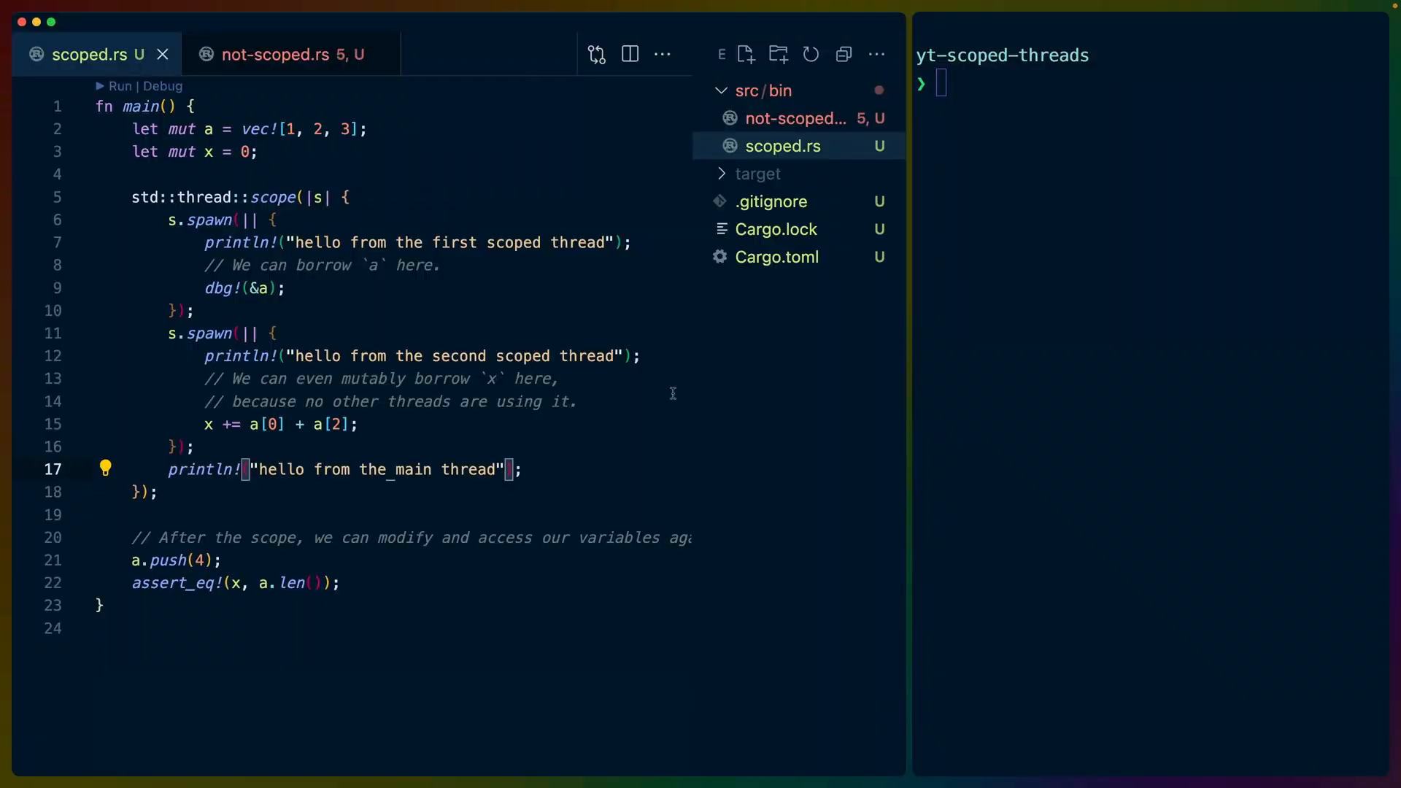
pyautogui.write('cargo run --bin scoped | complete')
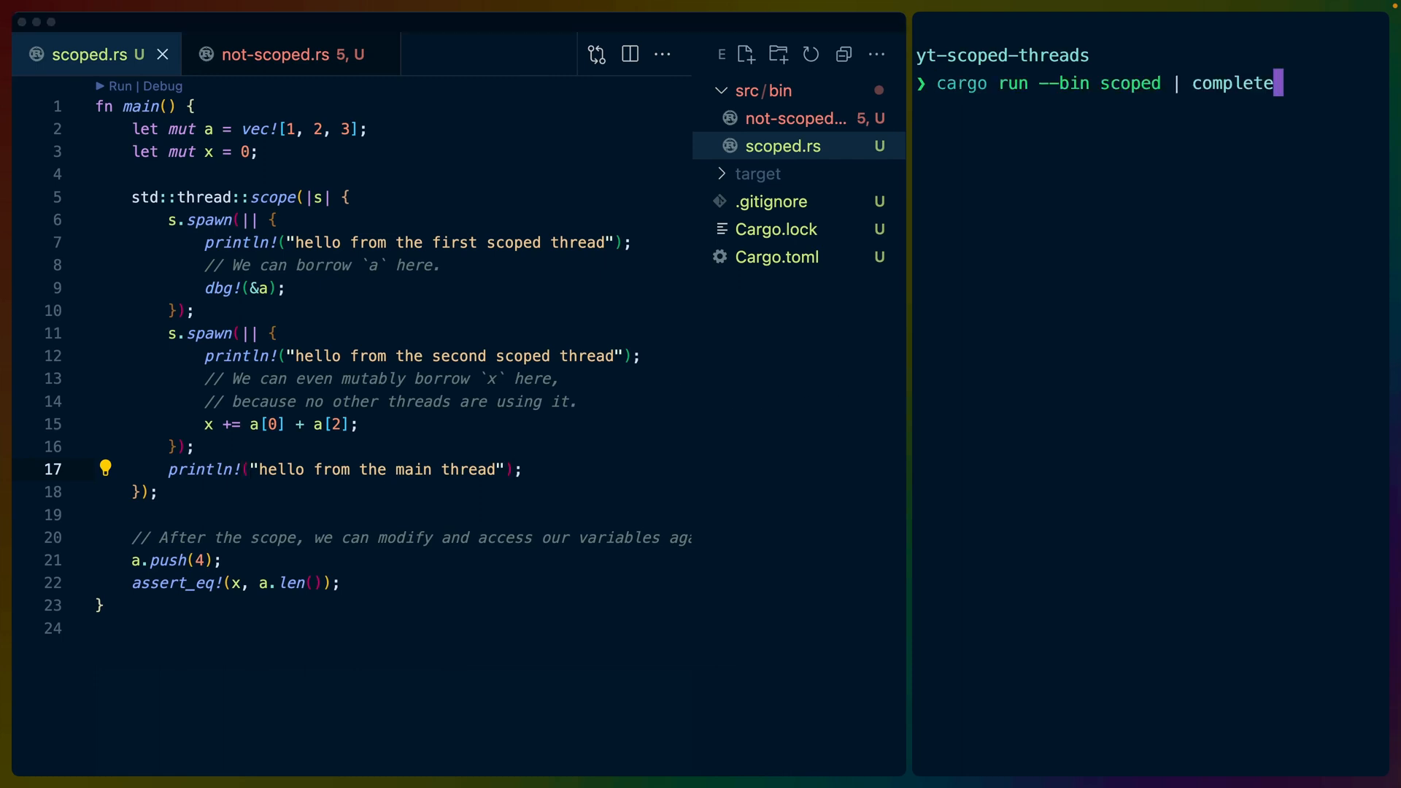
pyautogui.moveTo(1221, 377)
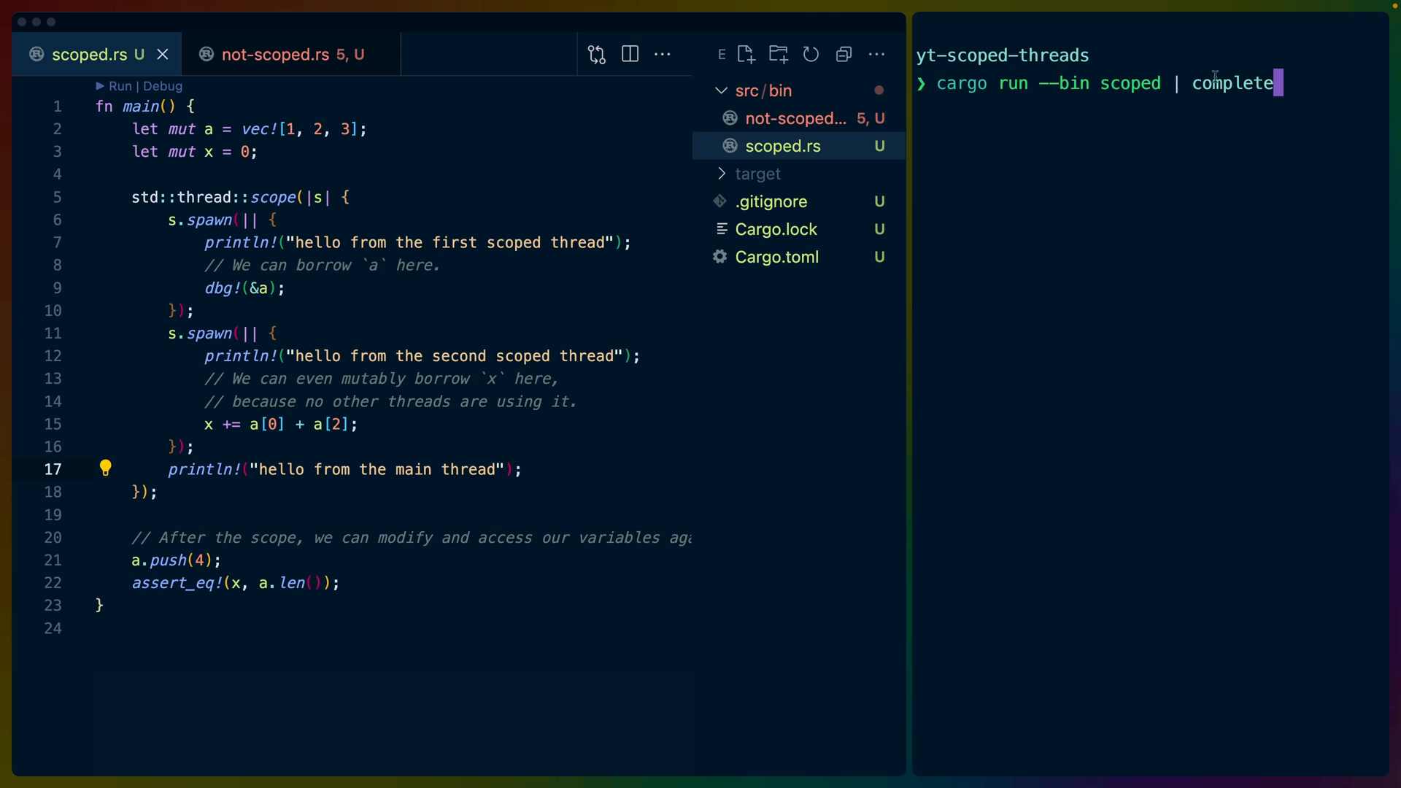
pyautogui.moveTo(784, 133)
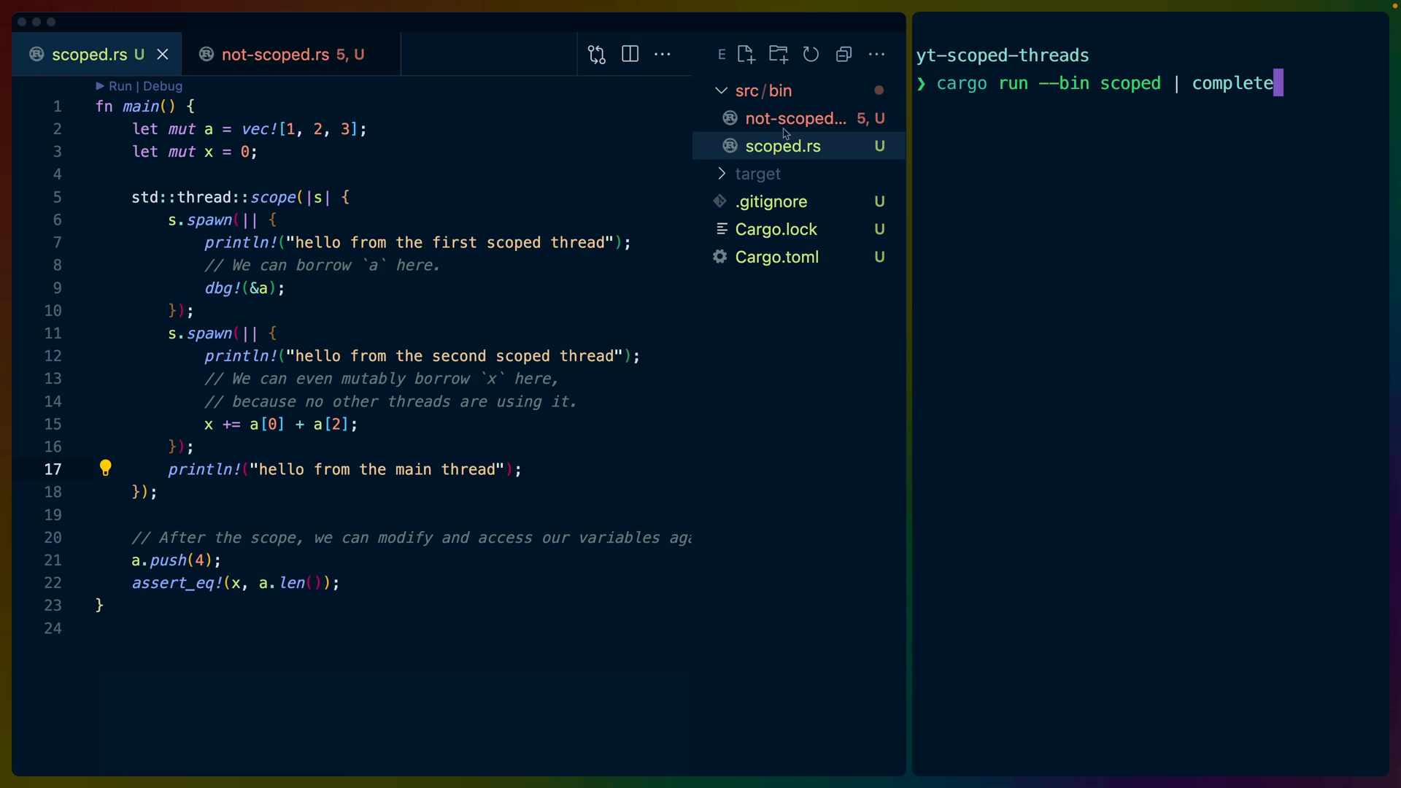
pyautogui.moveTo(785, 146)
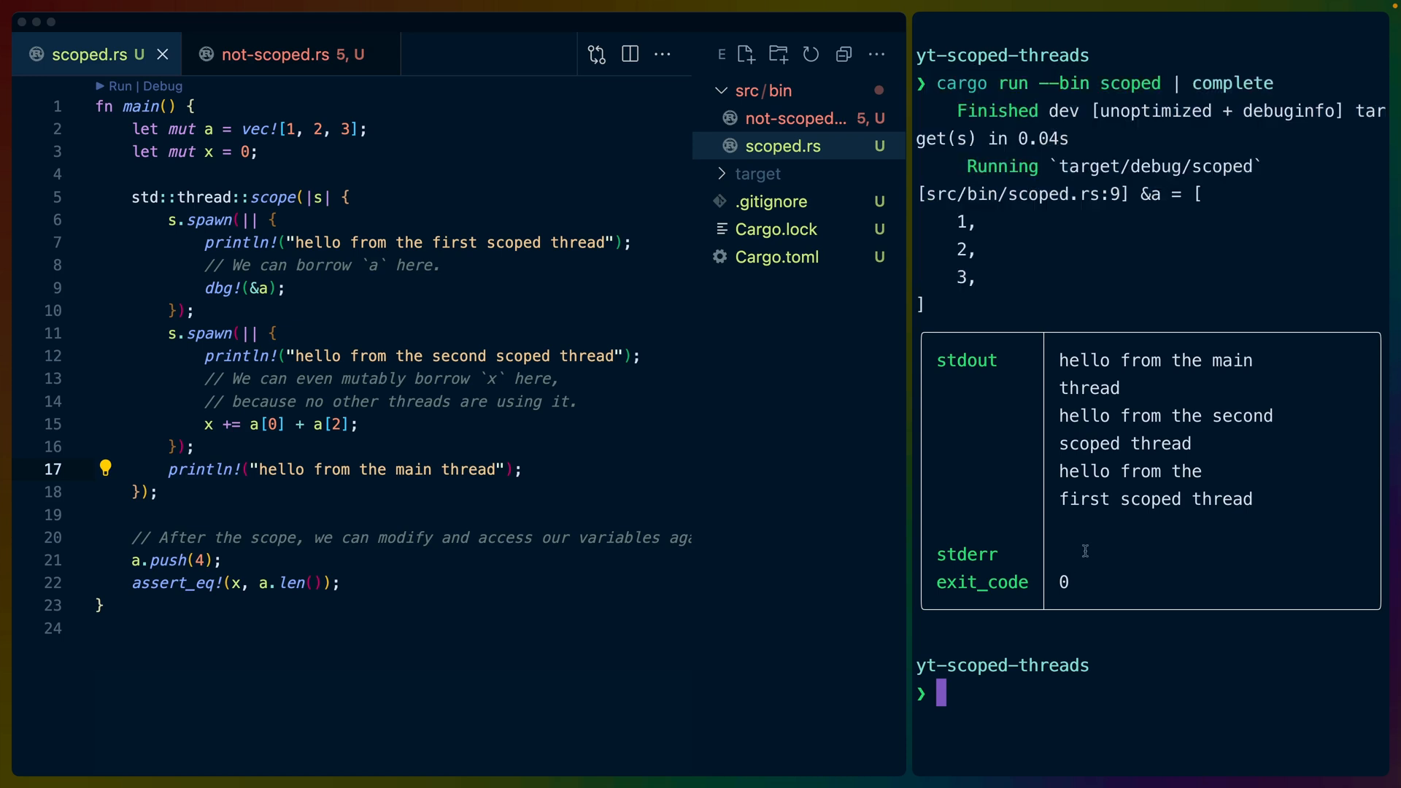
pyautogui.moveTo(1026, 388)
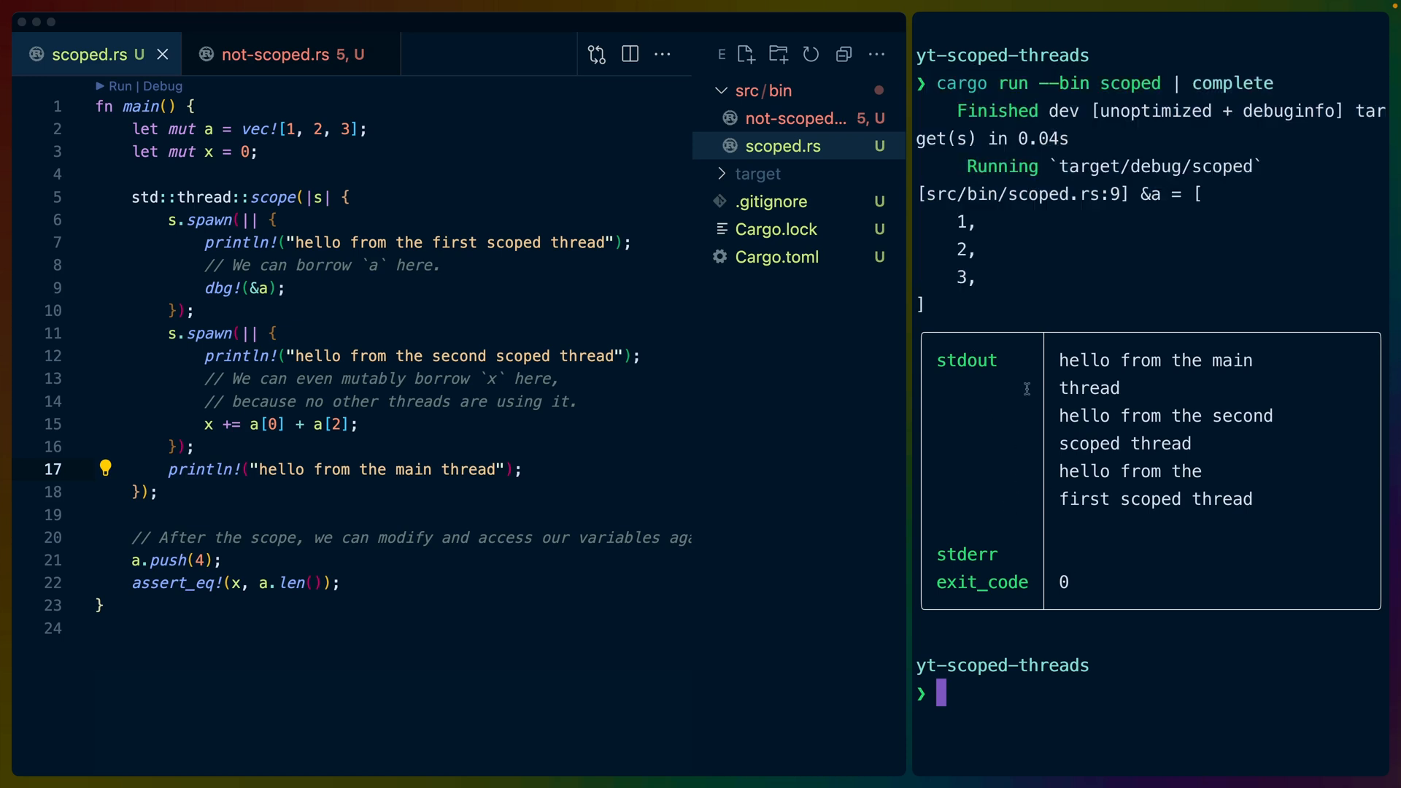
pyautogui.moveTo(1001, 554)
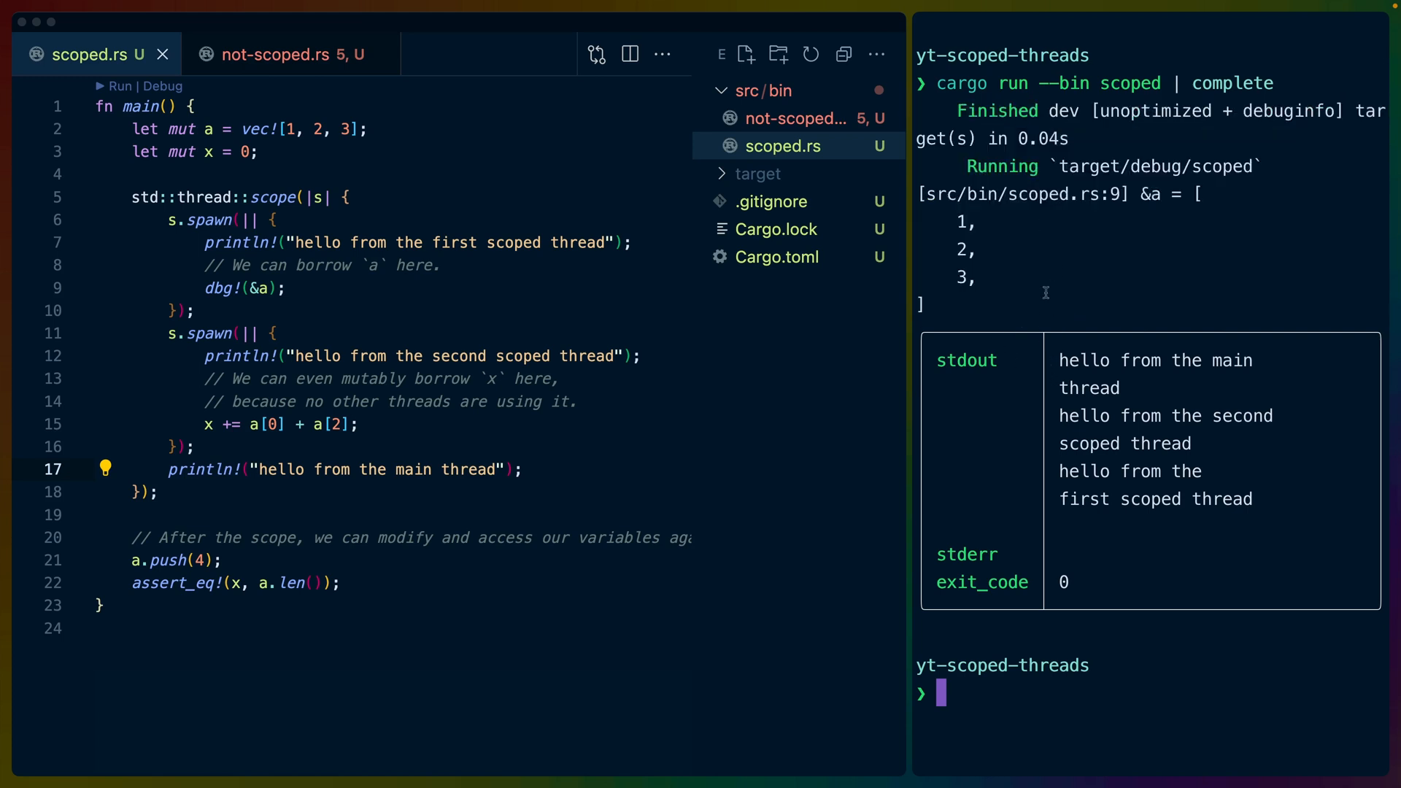
pyautogui.click(375, 129)
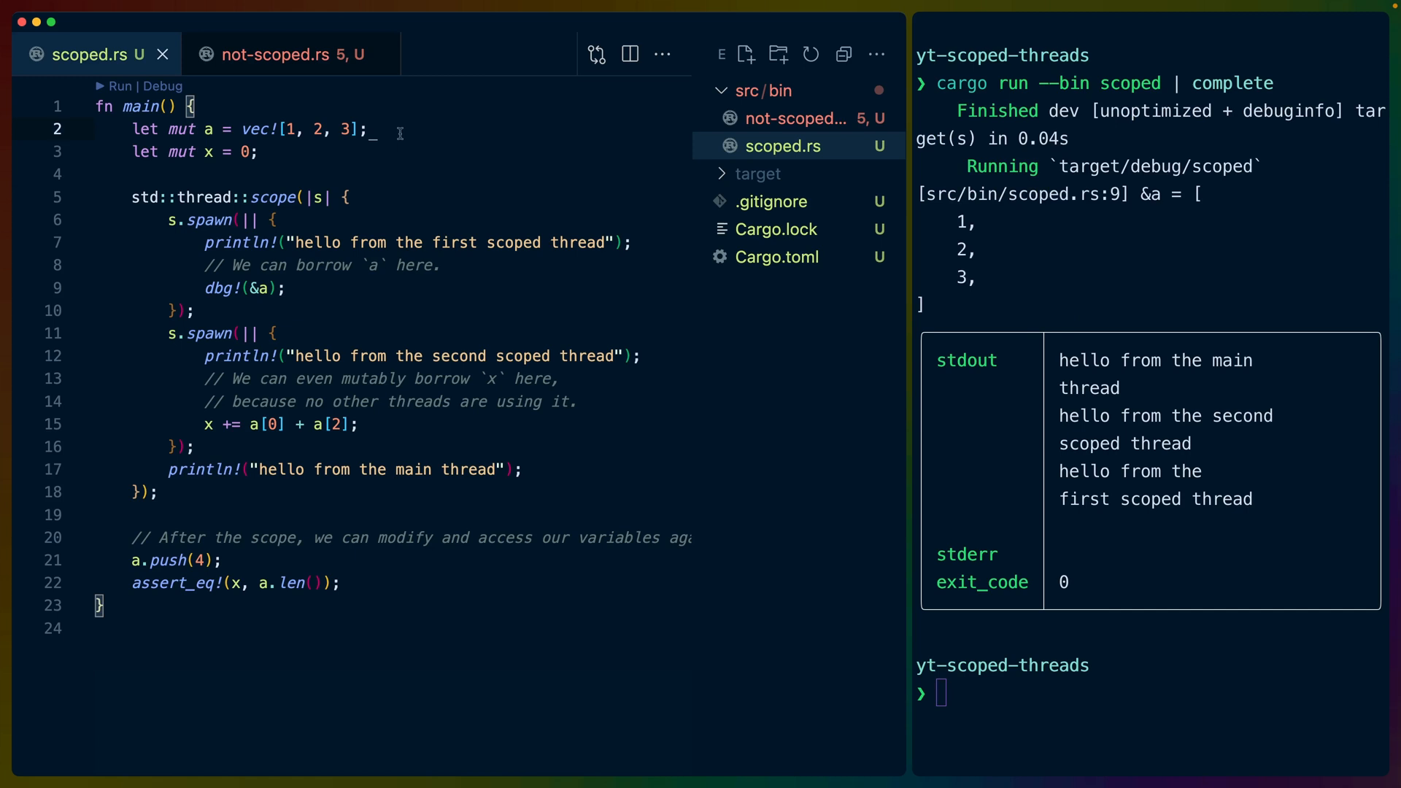
pyautogui.click(250, 129)
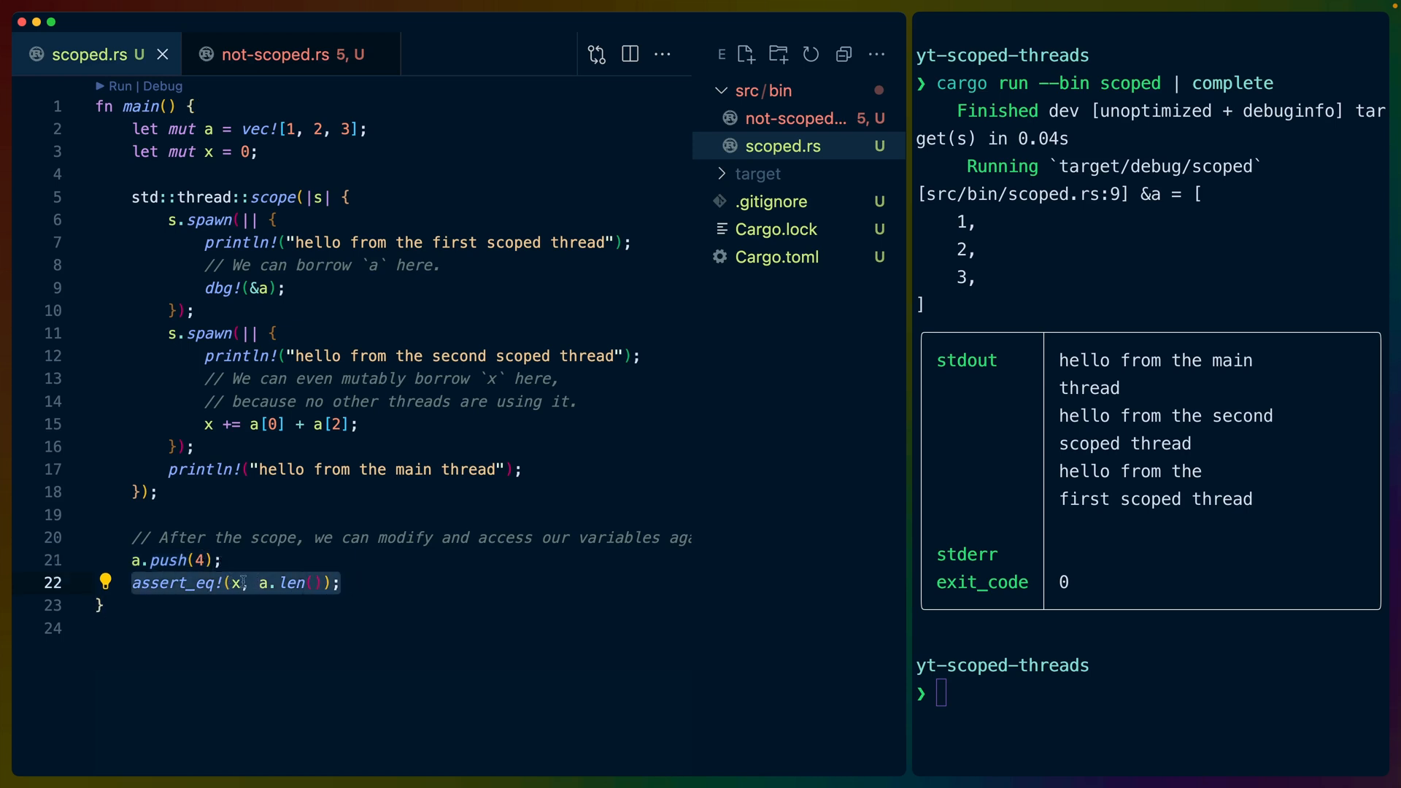
pyautogui.click(270, 152)
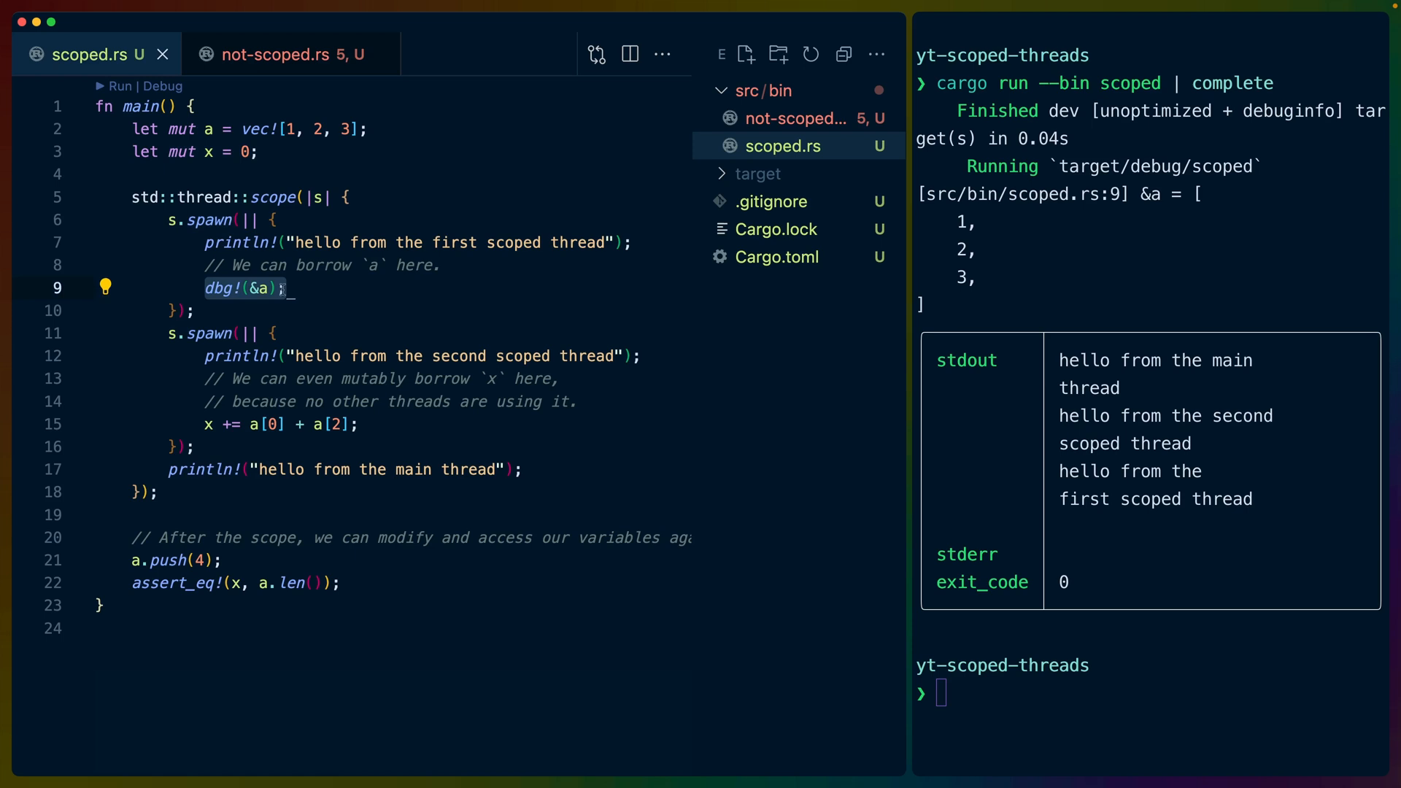
pyautogui.moveTo(897, 234)
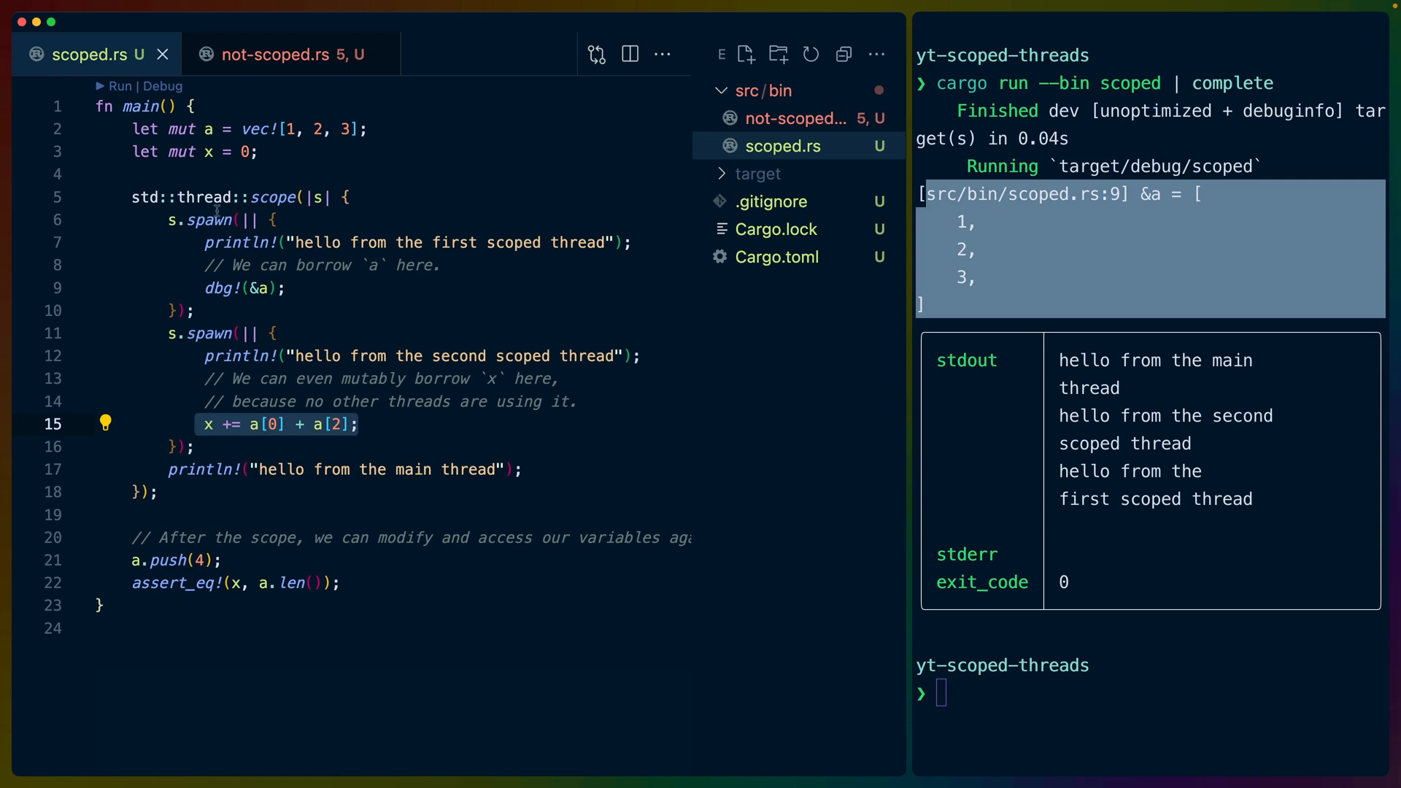
pyautogui.click(210, 152)
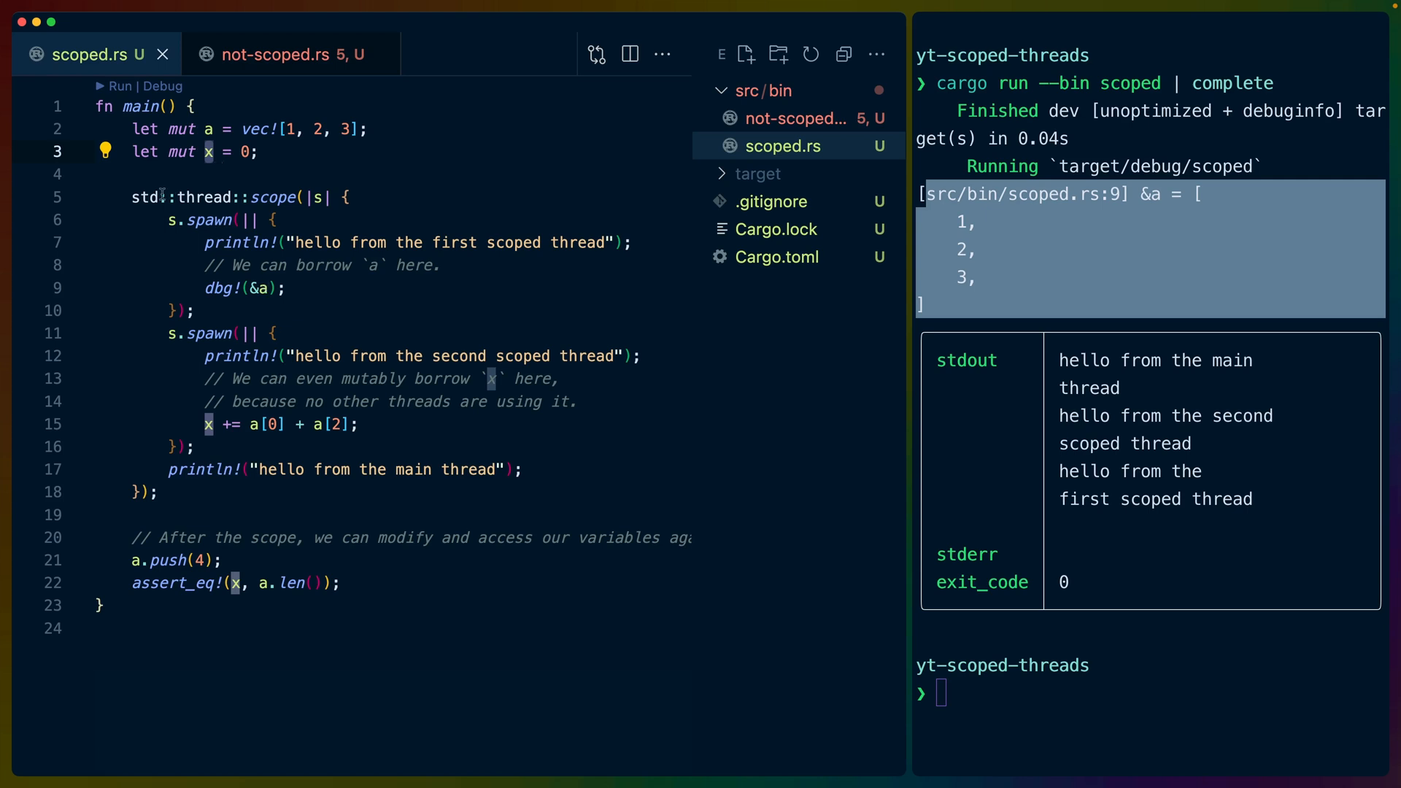
pyautogui.click(241, 197)
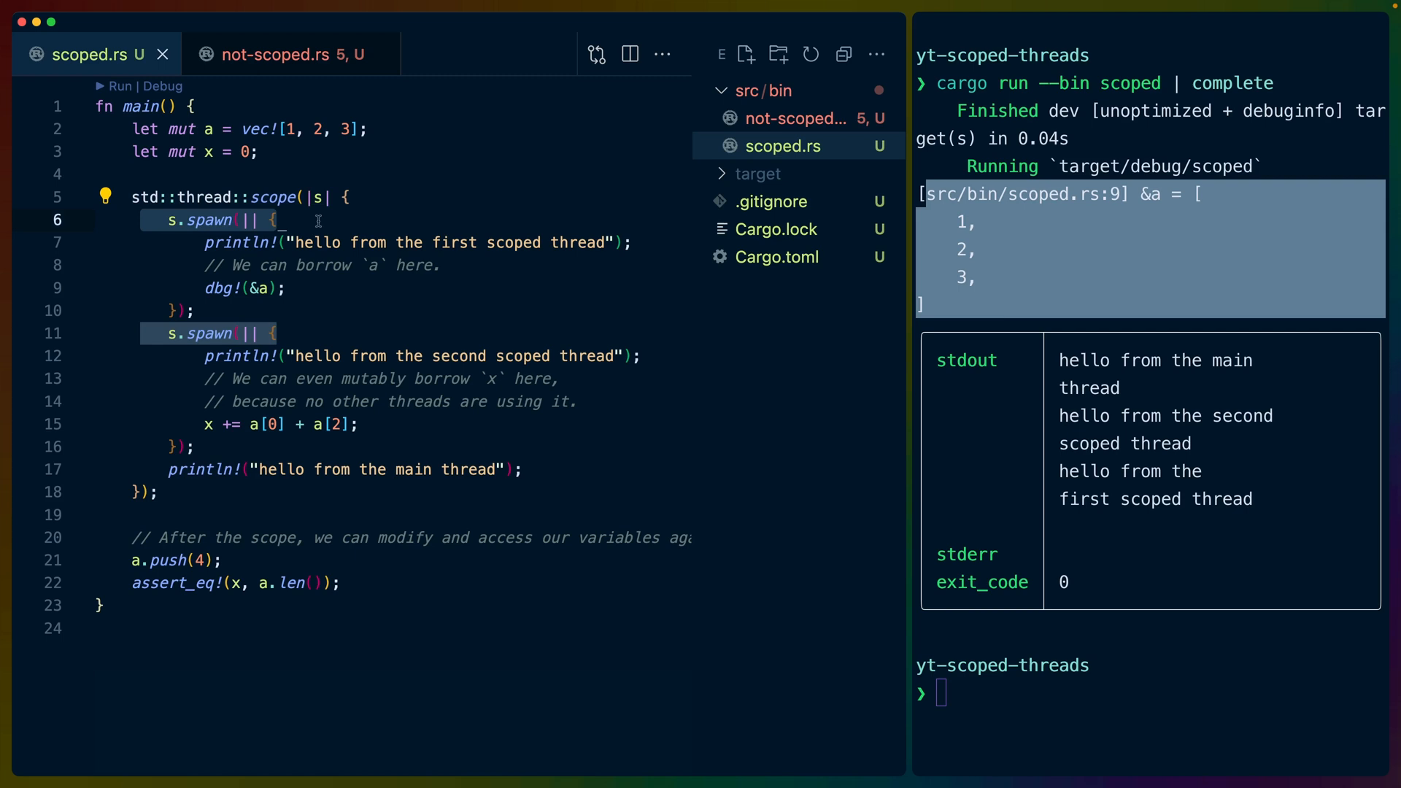
pyautogui.click(204, 310)
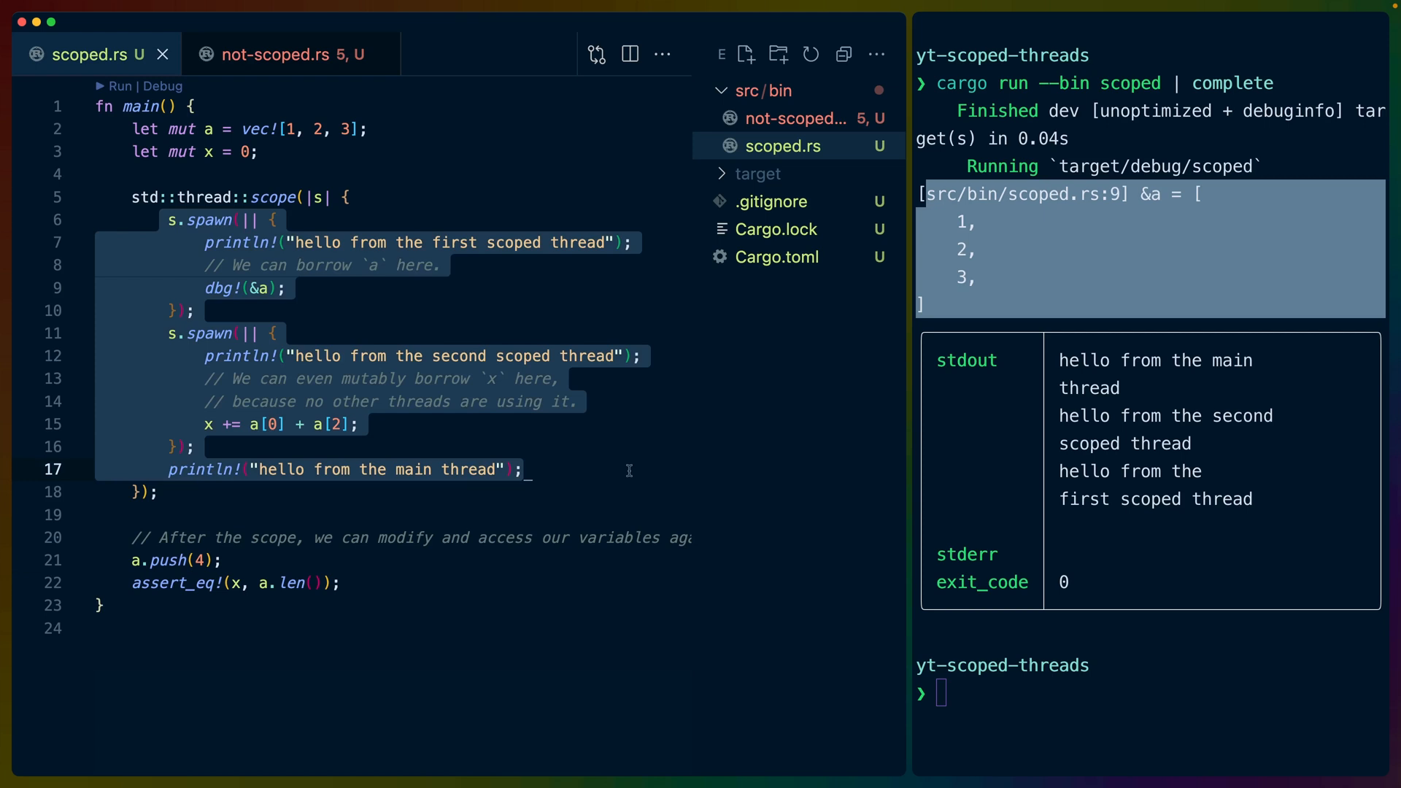
pyautogui.click(139, 175)
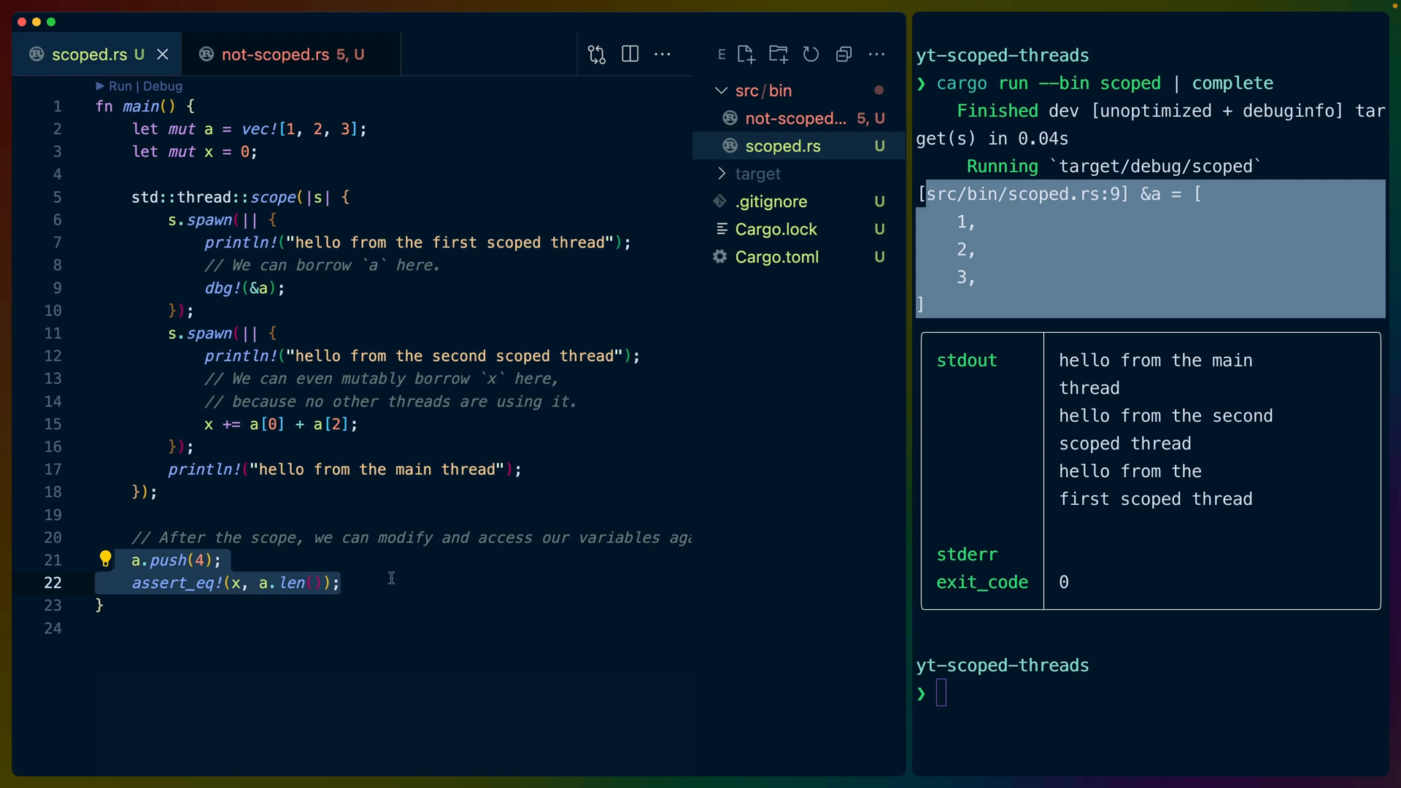
pyautogui.click(433, 595)
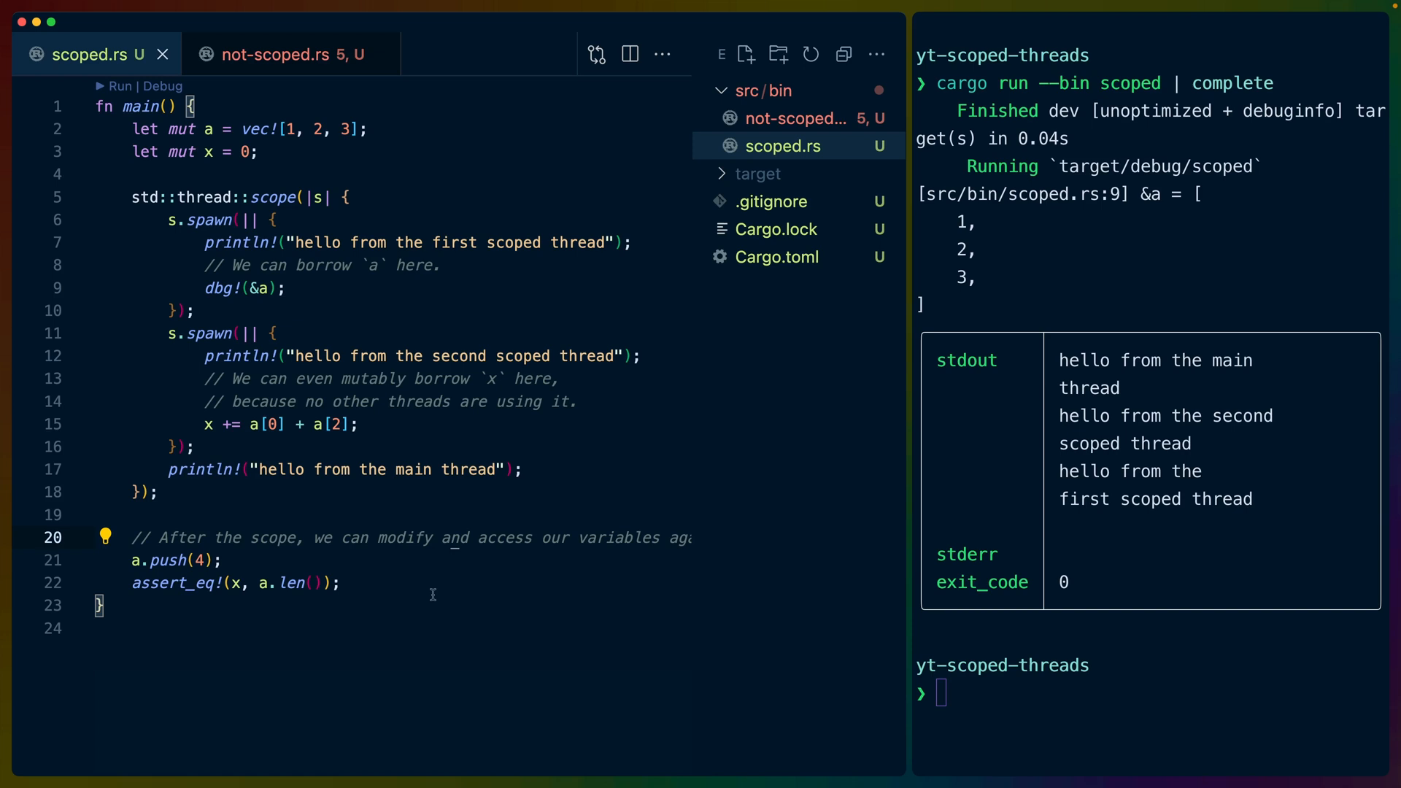
# Step: Switch to the not-scoped.rs tab showing plain std::thread::spawn code
pyautogui.click(286, 53)
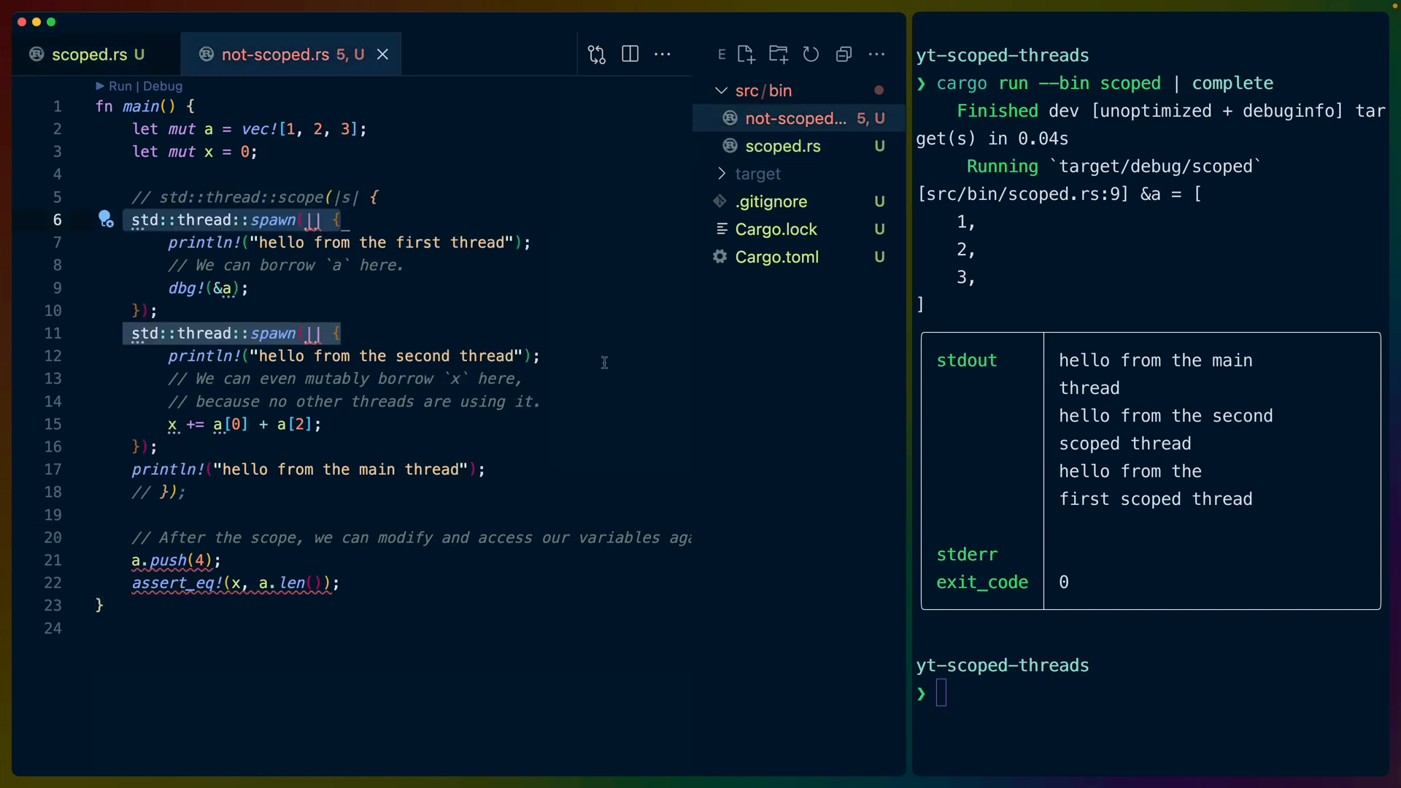
pyautogui.moveTo(385, 297)
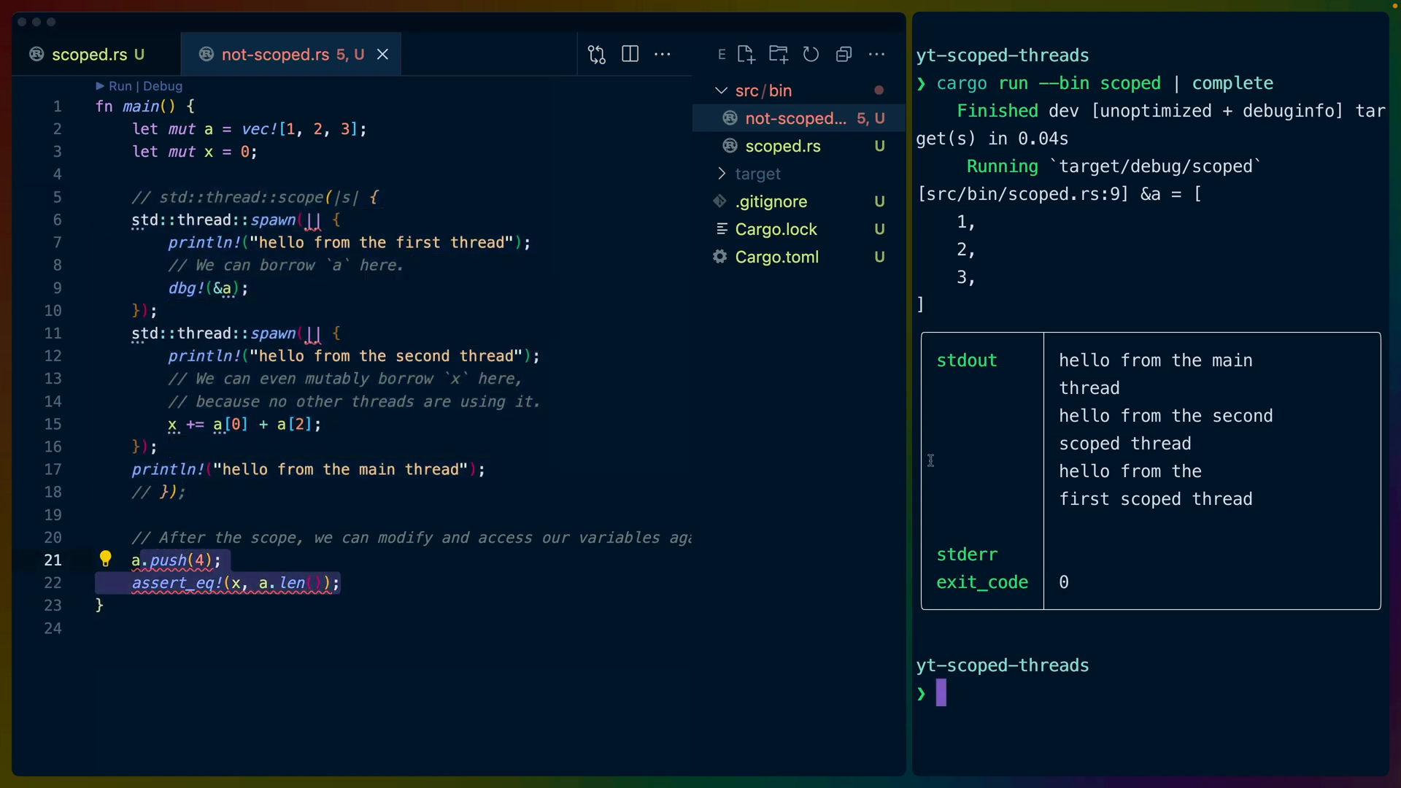
# Step: Run the not-scoped binary, inspect the E0373 borrow errors, and copy the suggested 'move'
pyautogui.write('cargo run --bin not-scoped')
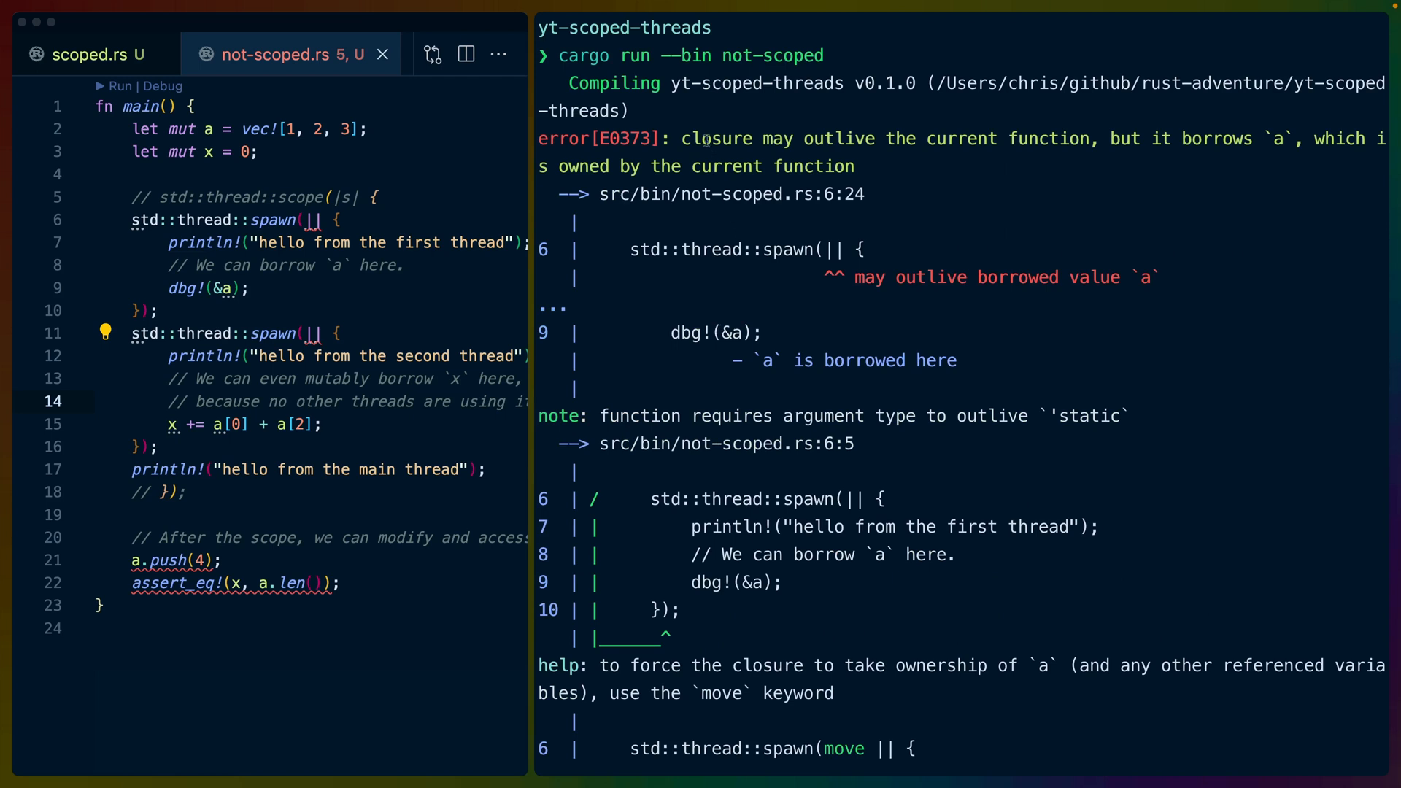
pyautogui.moveTo(1103, 140)
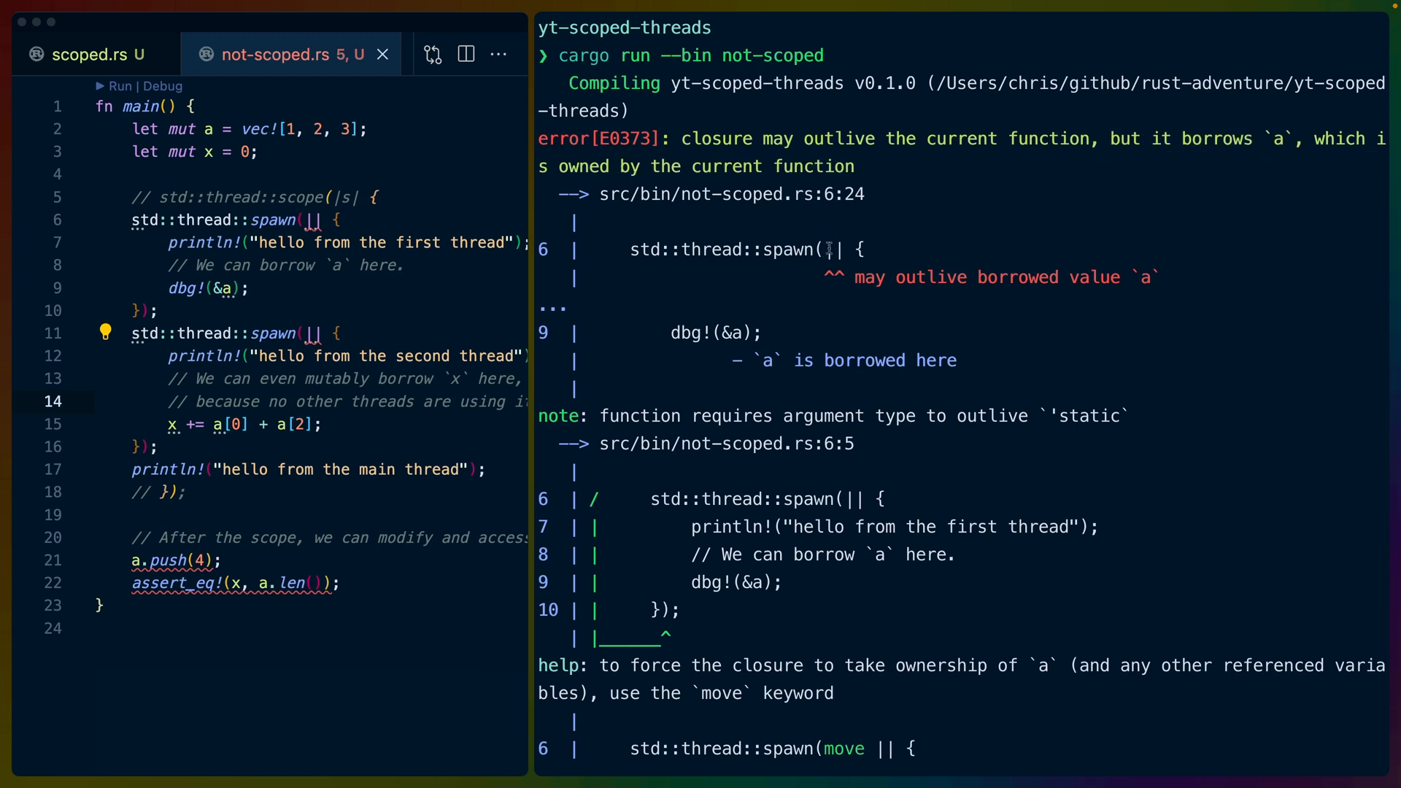
pyautogui.moveTo(827, 277)
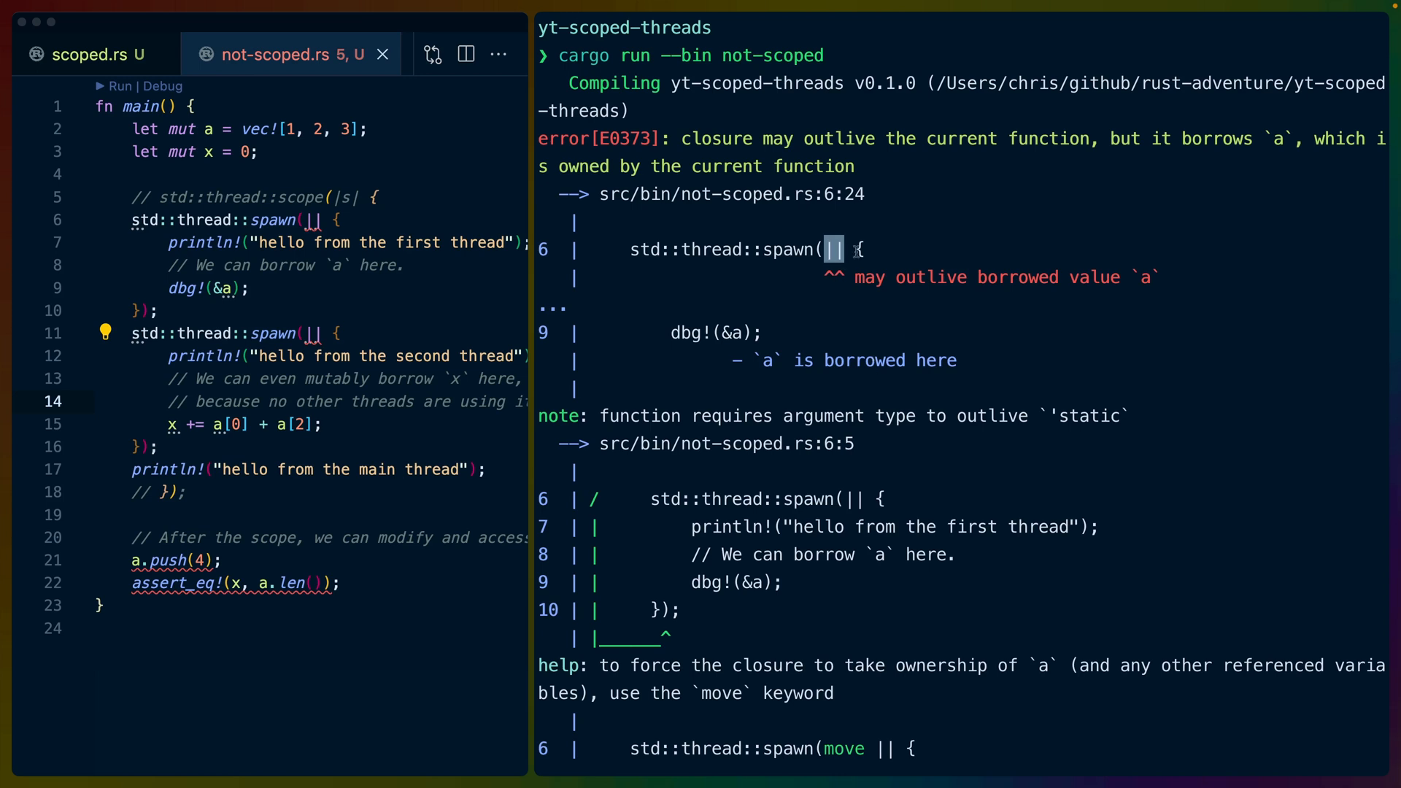
pyautogui.click(313, 220)
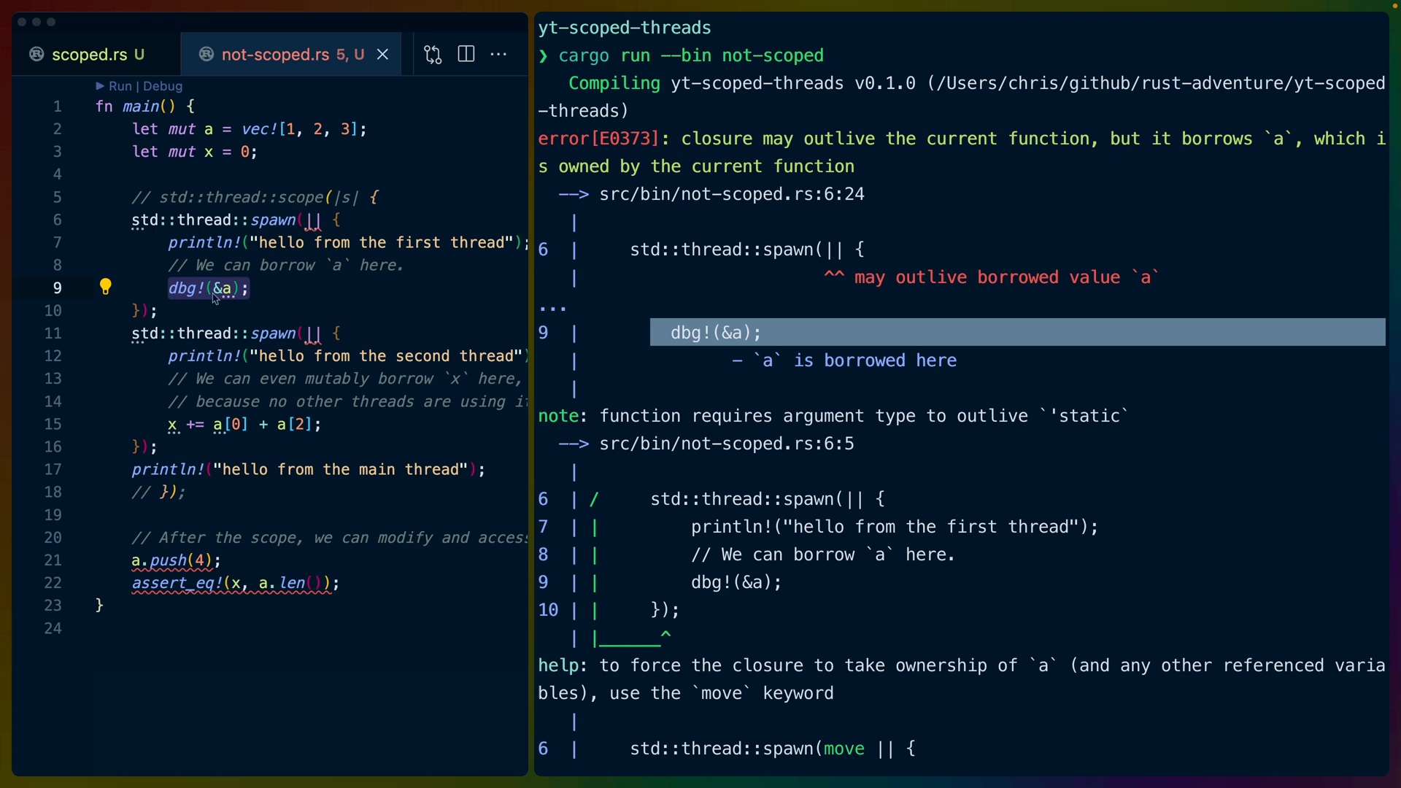
pyautogui.moveTo(819, 343)
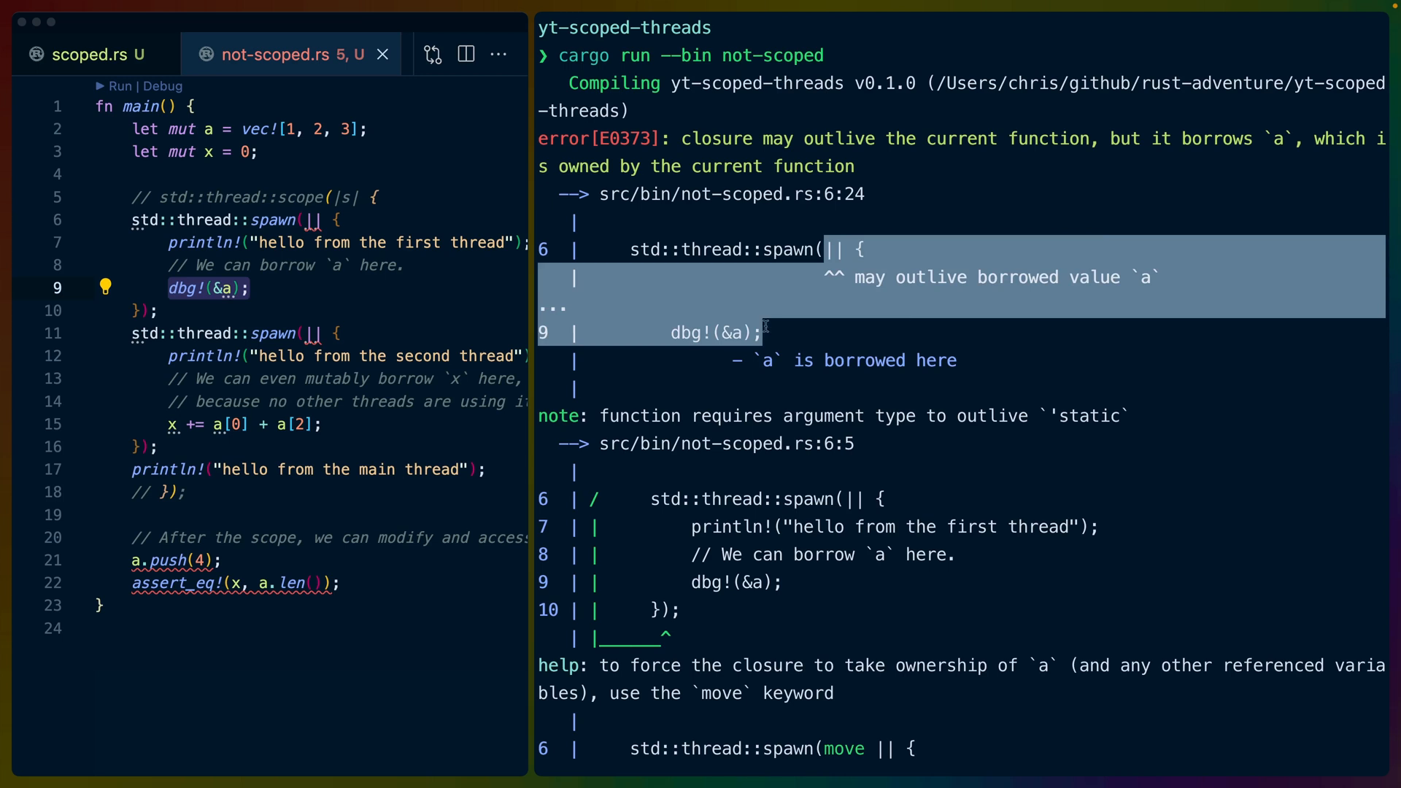
pyautogui.moveTo(132, 310)
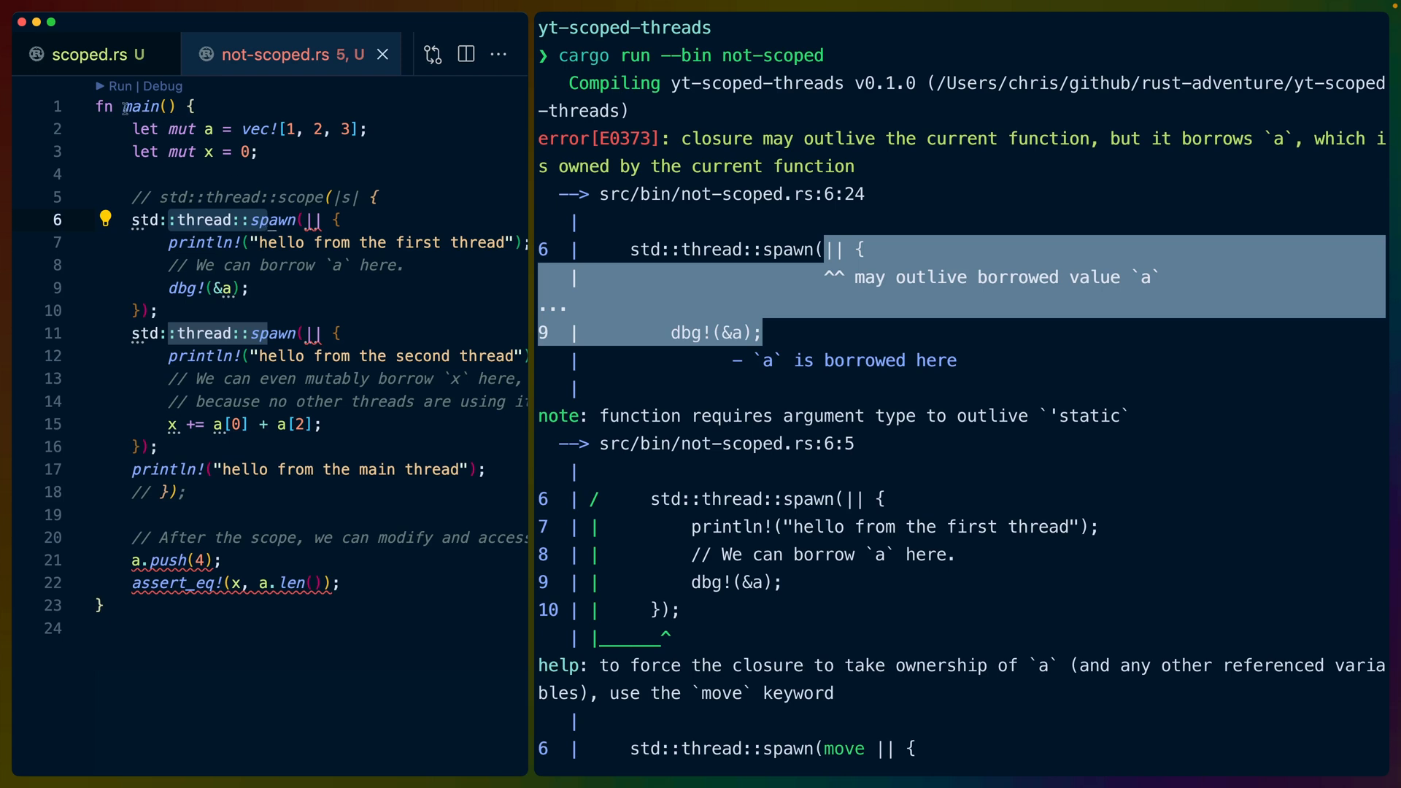
pyautogui.moveTo(399, 577)
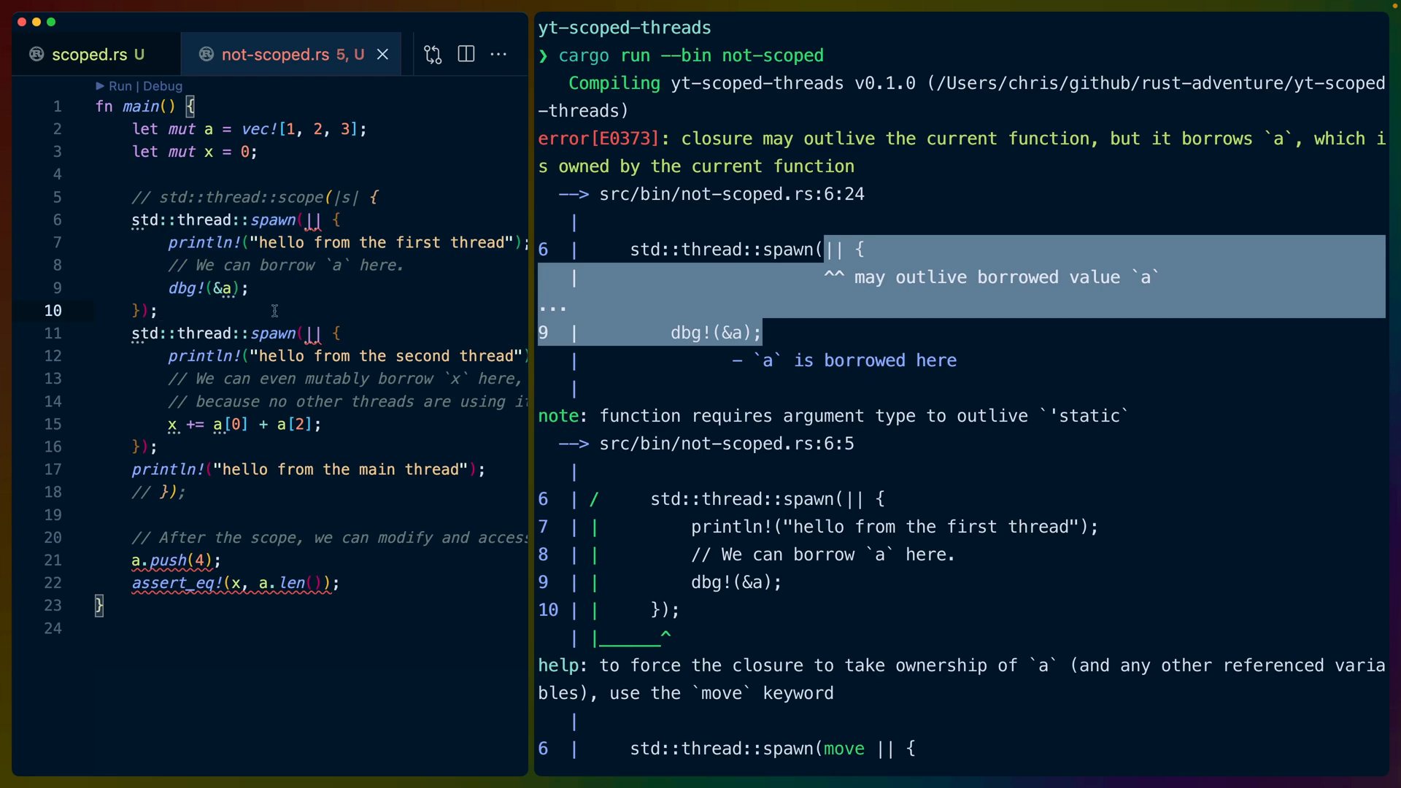
pyautogui.scroll(-3)
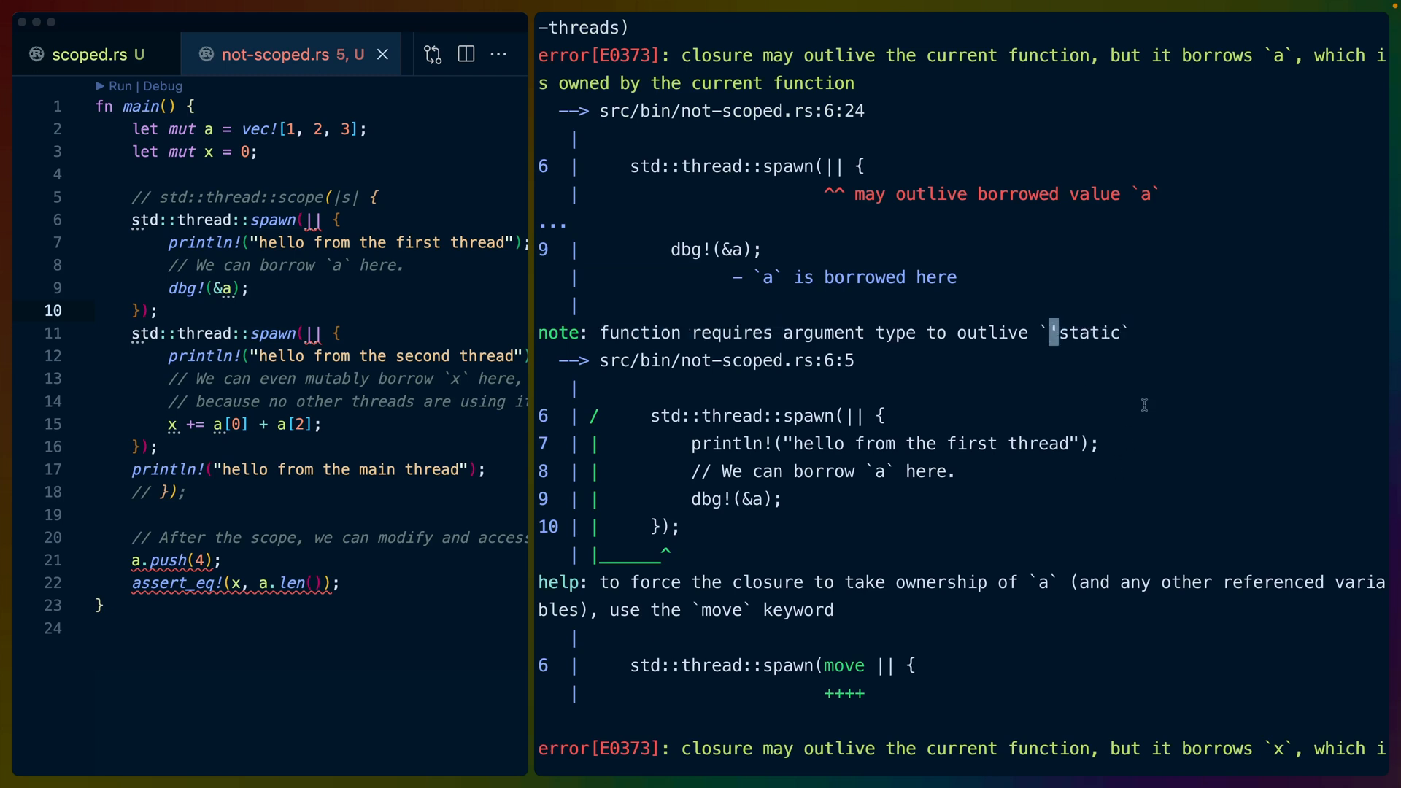
pyautogui.moveTo(1129, 330)
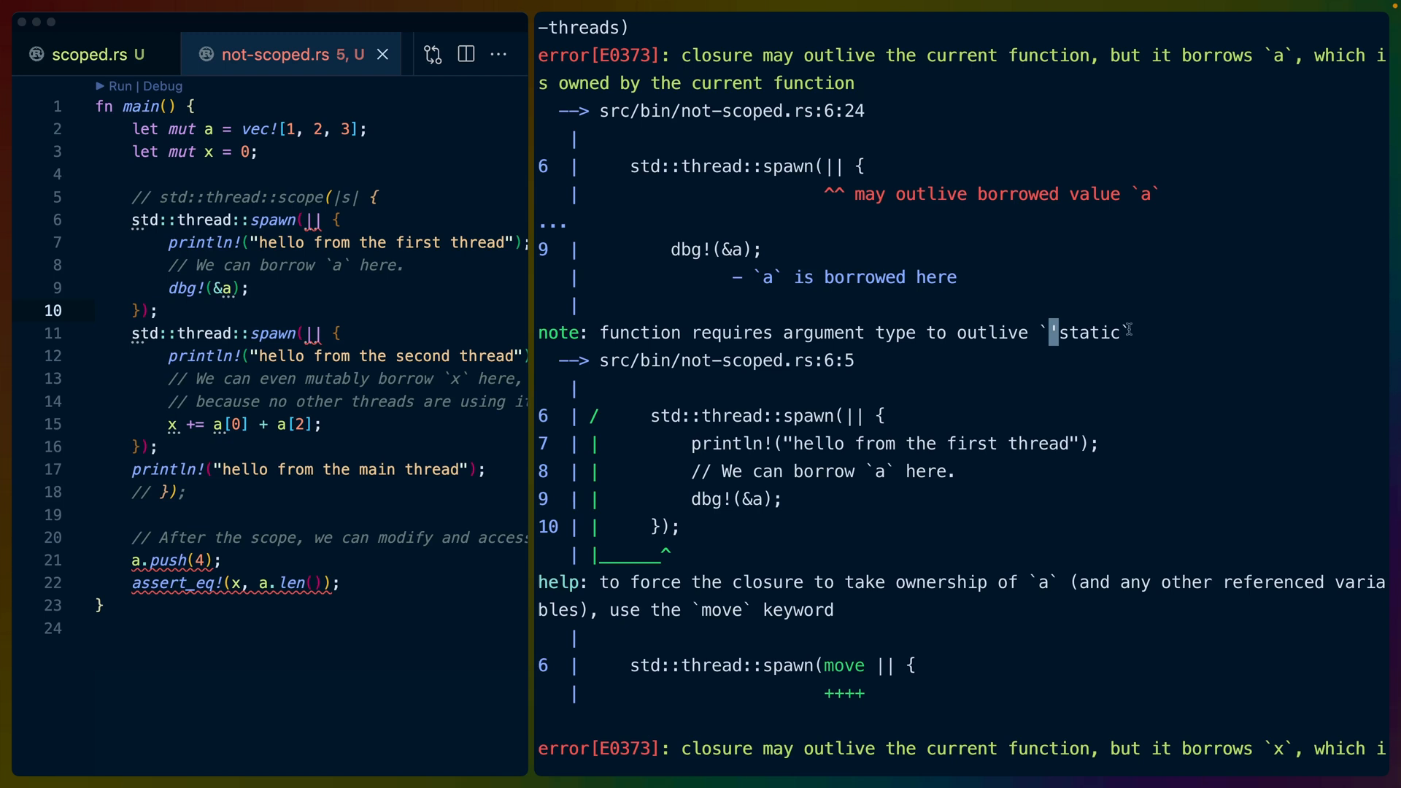
pyautogui.moveTo(366, 231)
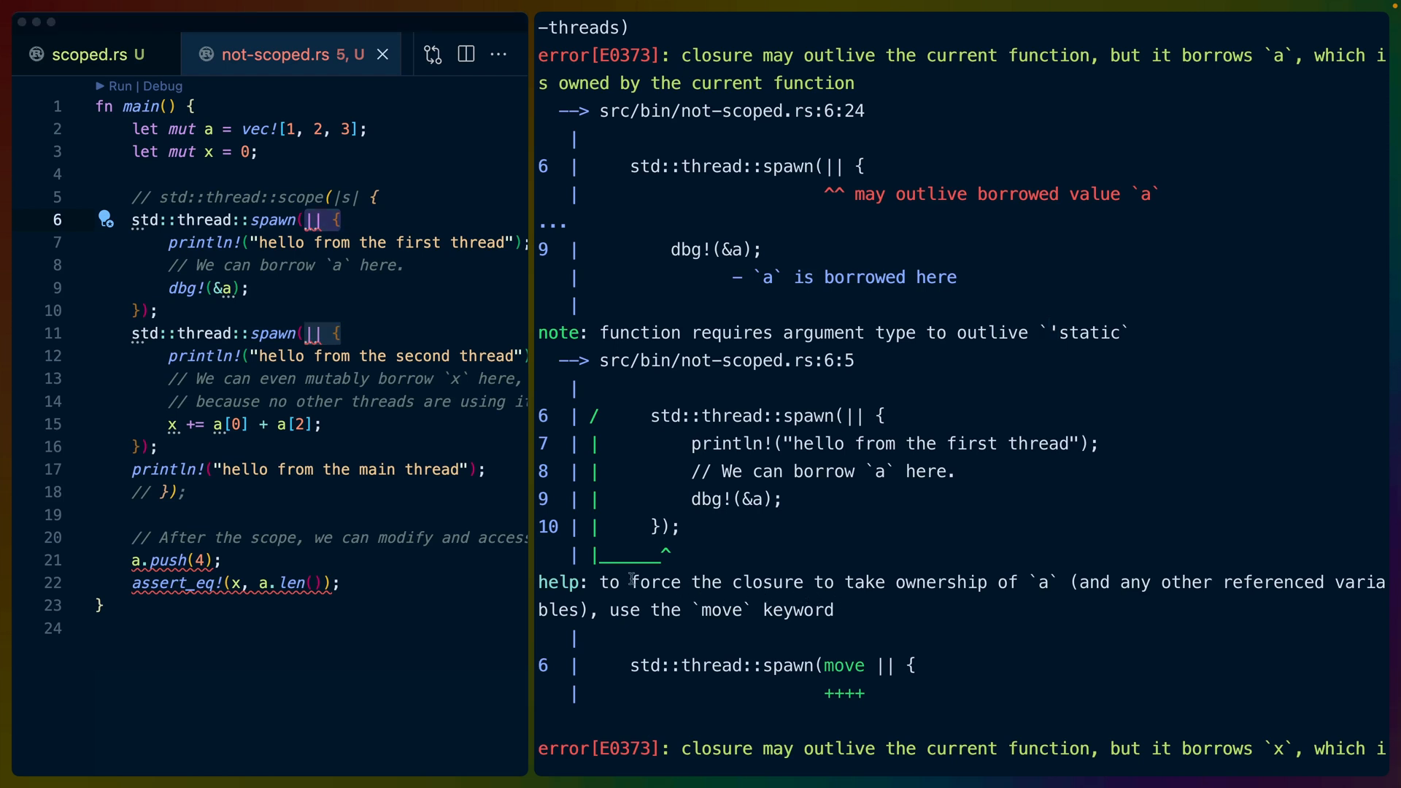
pyautogui.doubleClick(1040, 582)
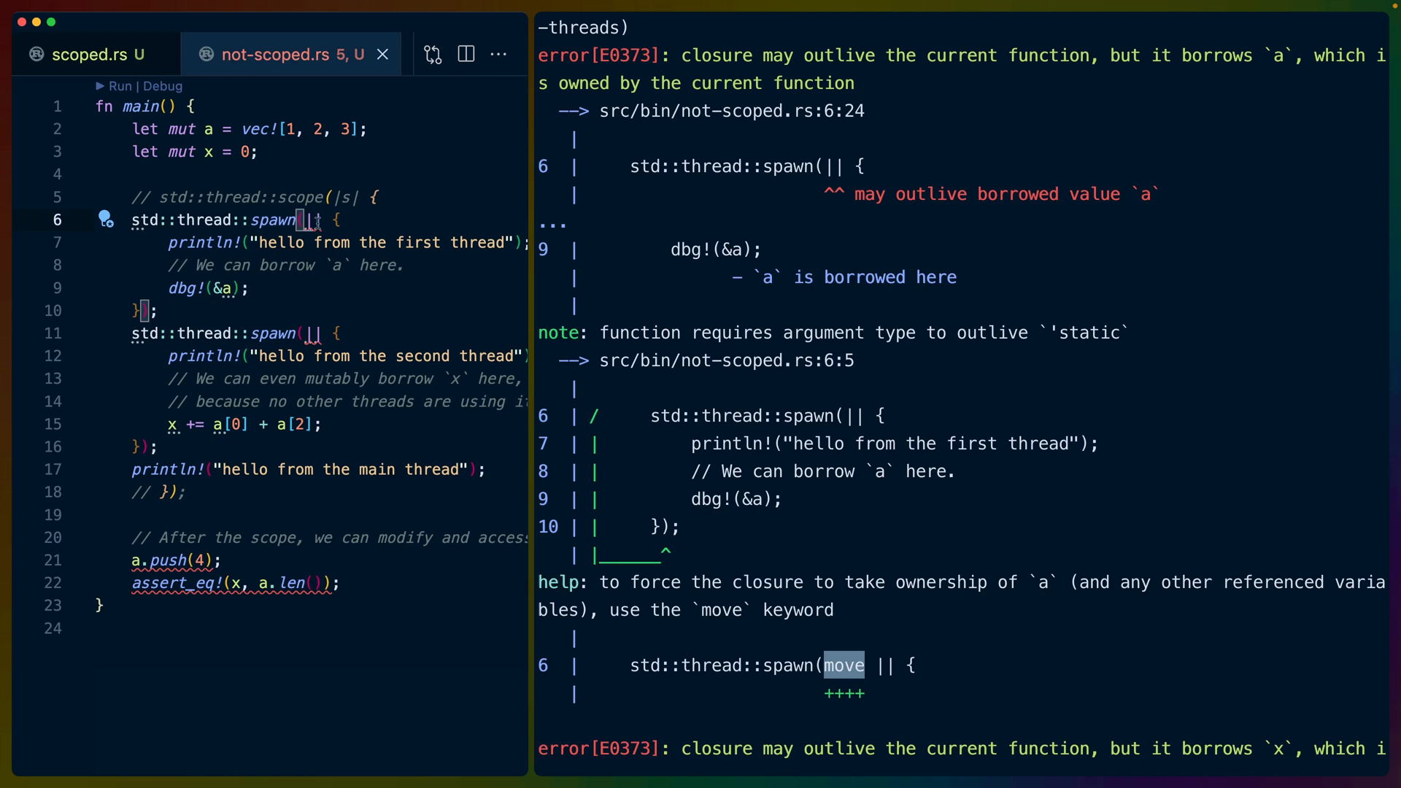
# Step: Paste 'move' into the spawn closures and review the resulting E0382 errors
pyautogui.write('move')
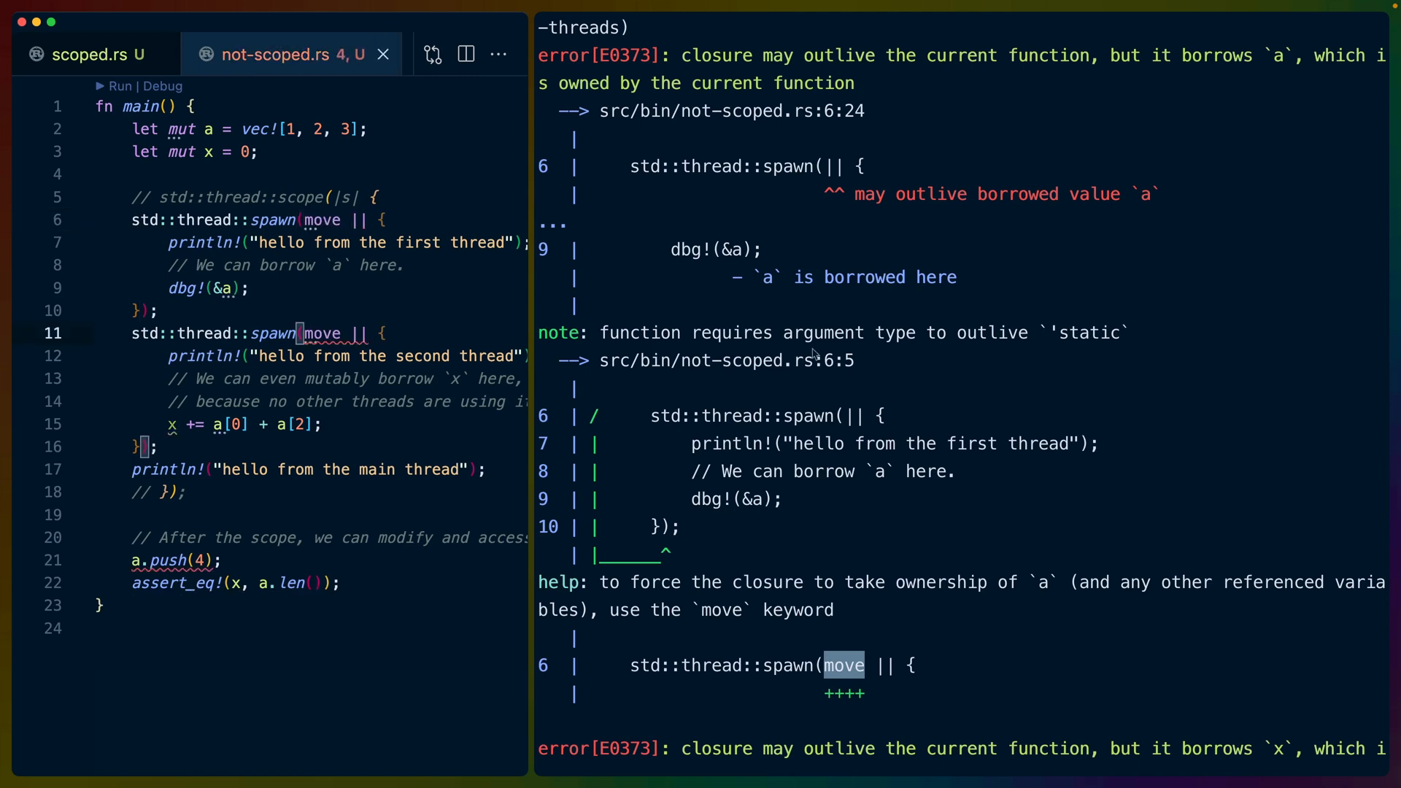
pyautogui.scroll(-3)
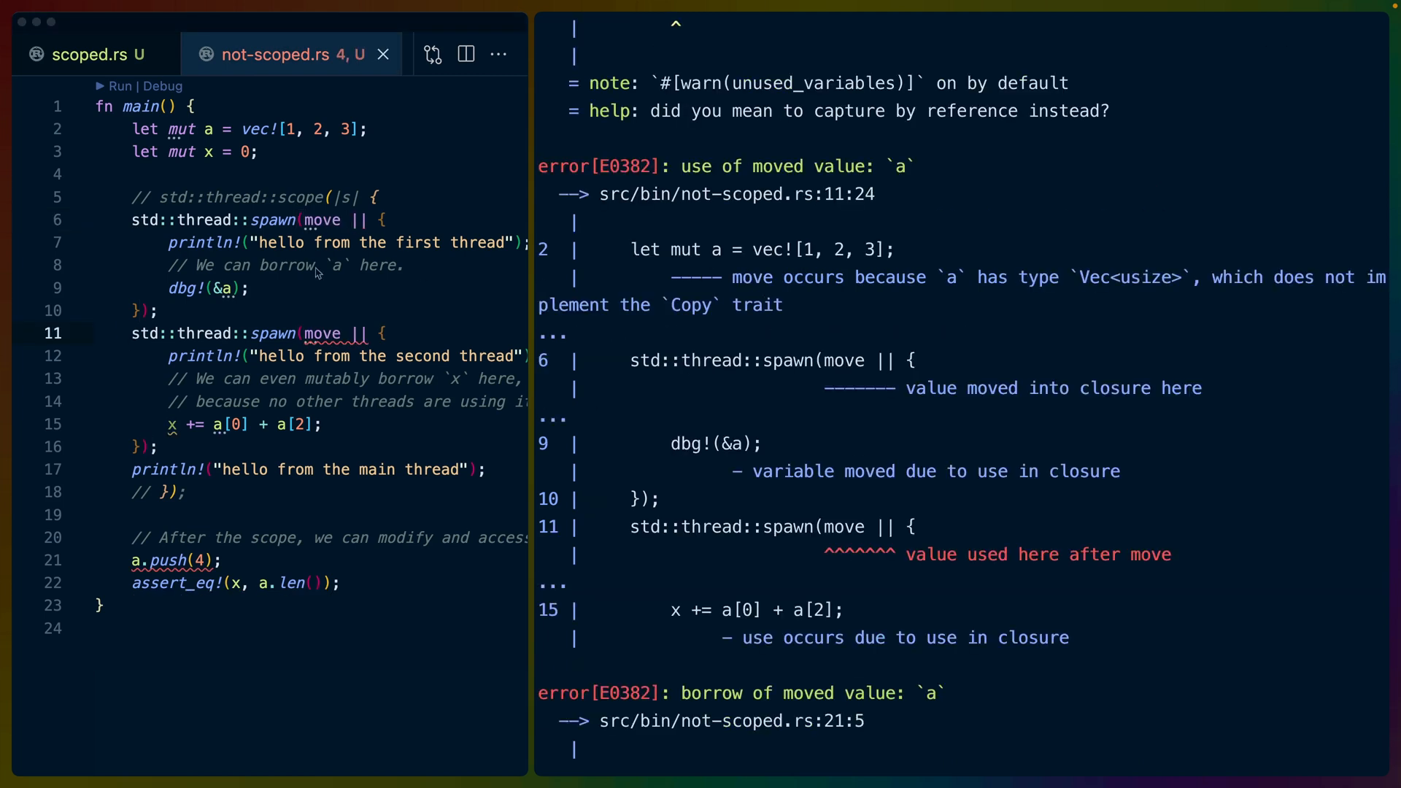
pyautogui.moveTo(258, 386)
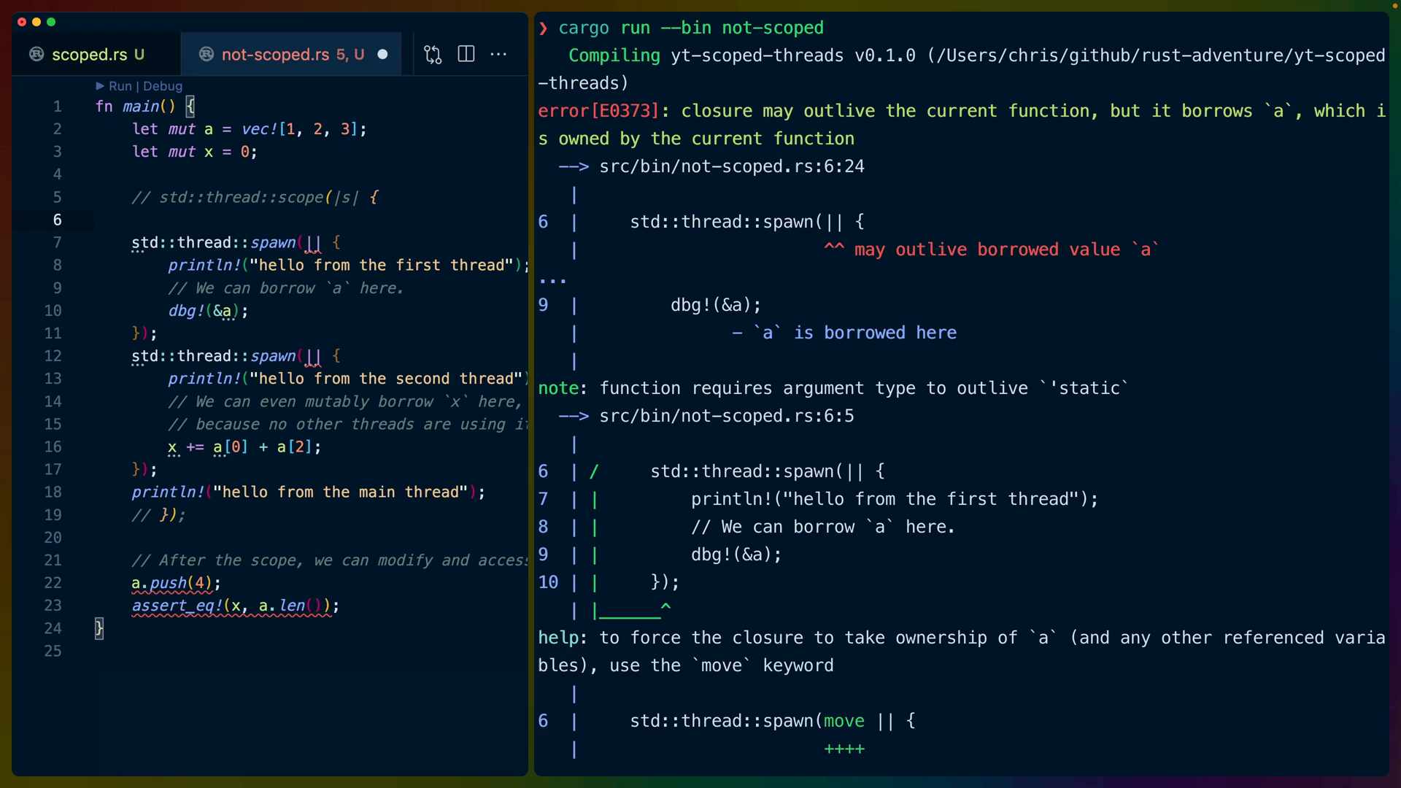
# Step: Add 'let b = a.clone();' before the first thread and check the E0502 error
pyautogui.write('let b =')
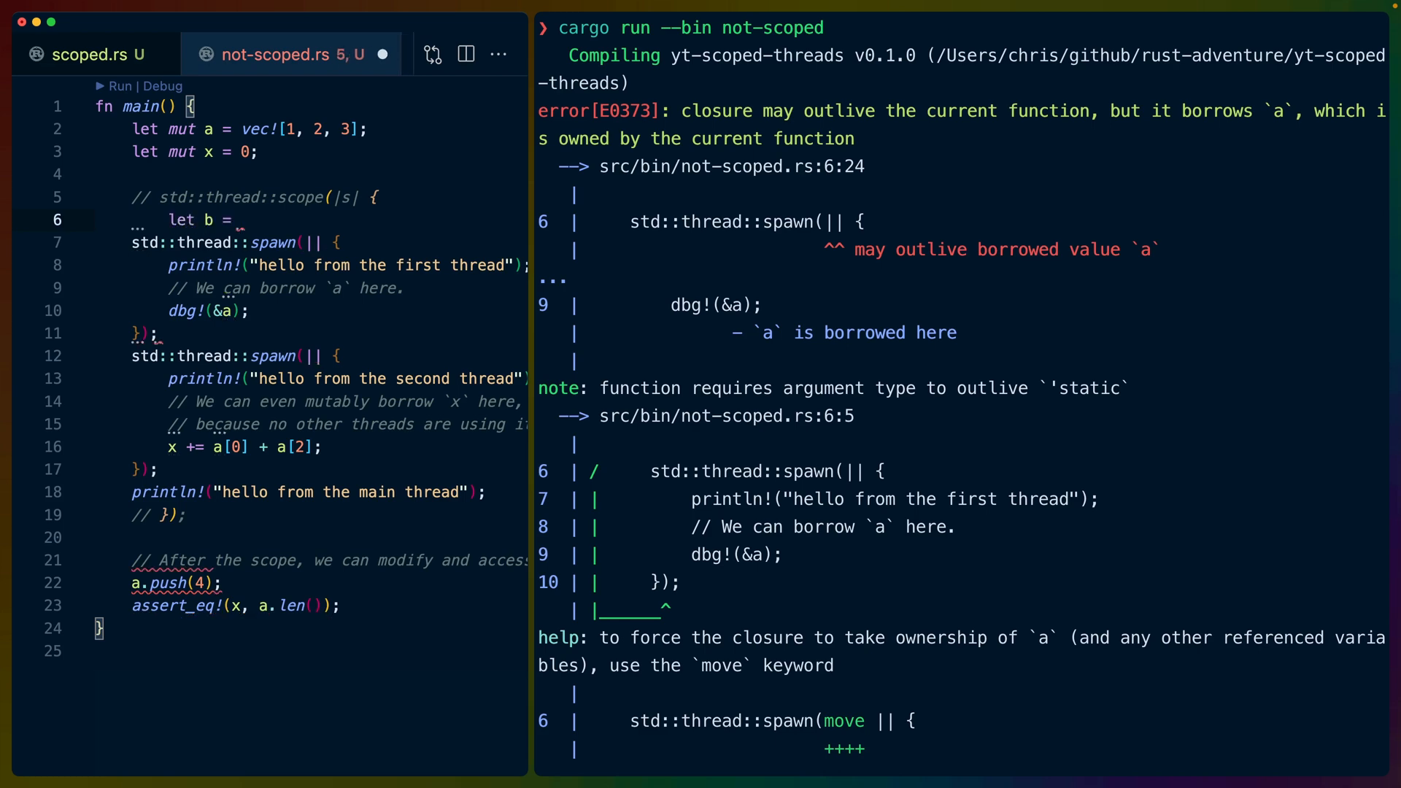
pyautogui.write('a.clone();')
pyautogui.click(311, 243)
pyautogui.write('move ')
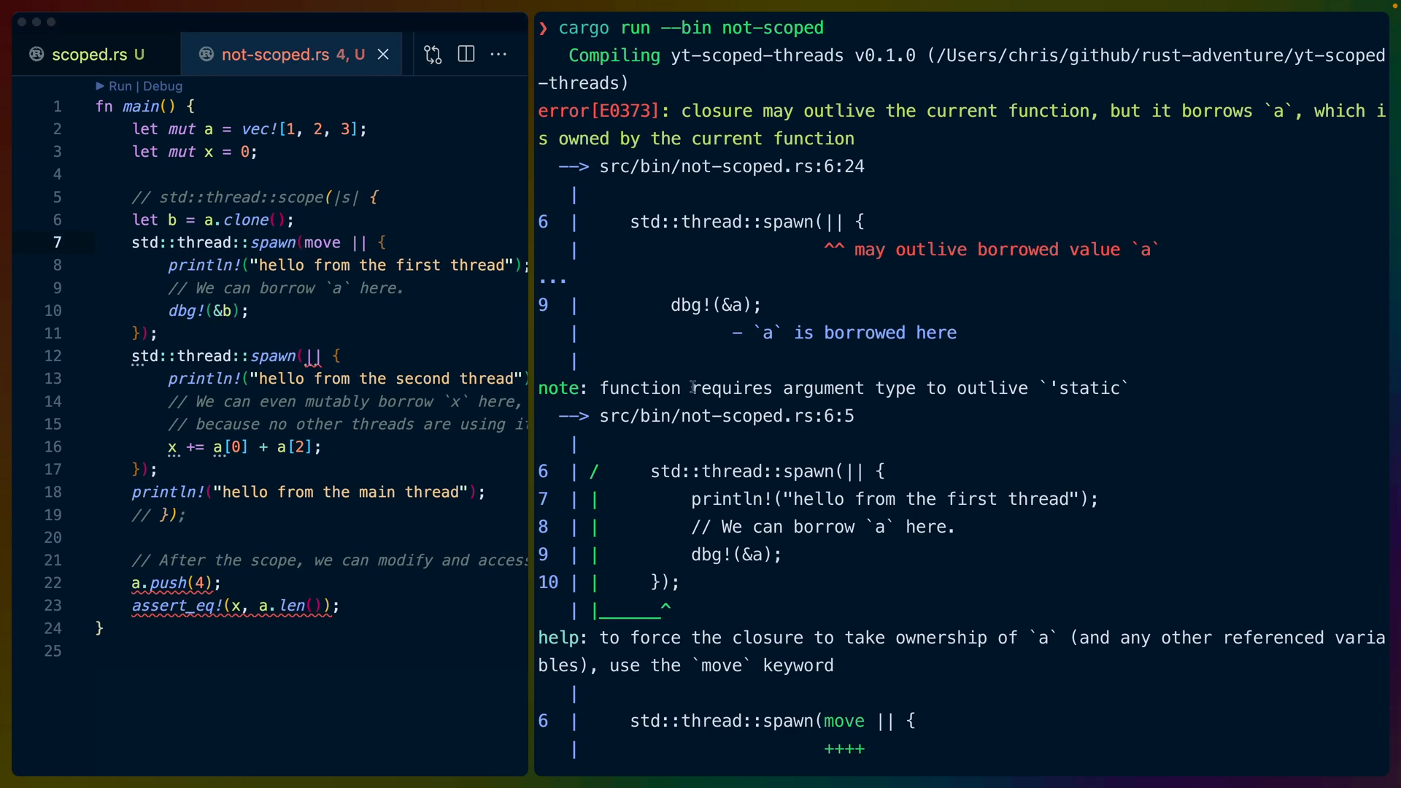
pyautogui.scroll(-3)
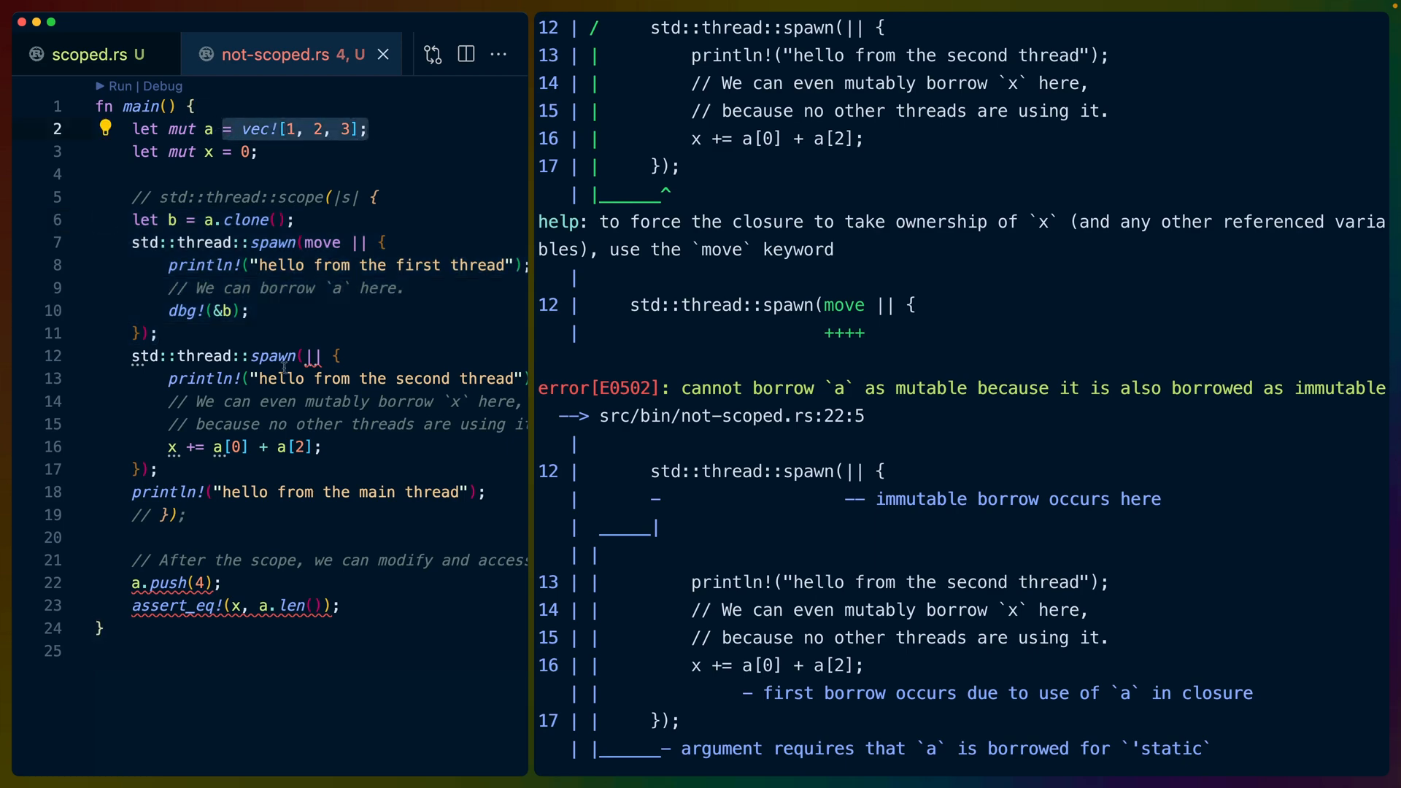
# Step: Review the five errors from the reverted not-scoped.rs, then switch to scoped.rs
pyautogui.scroll(-3)
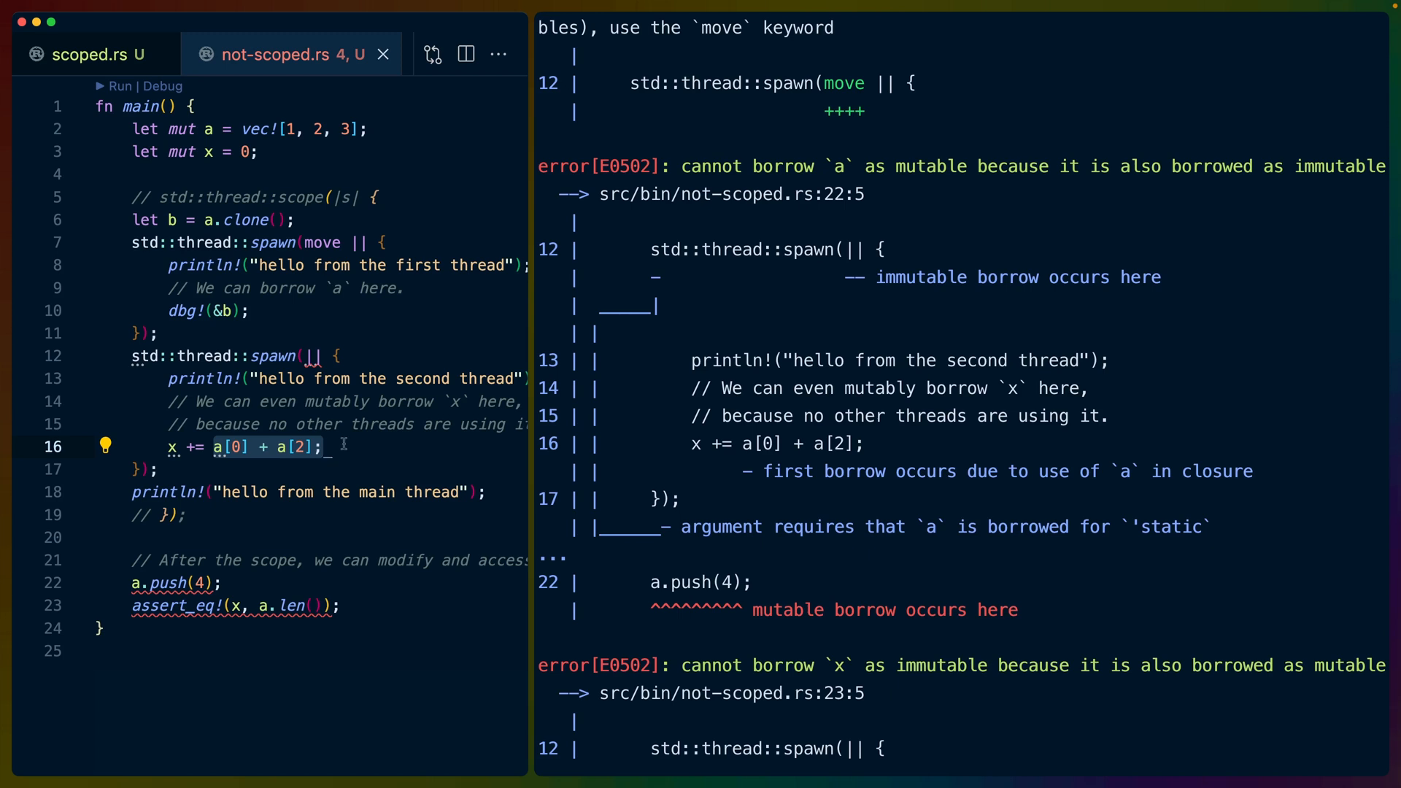
pyautogui.click(175, 582)
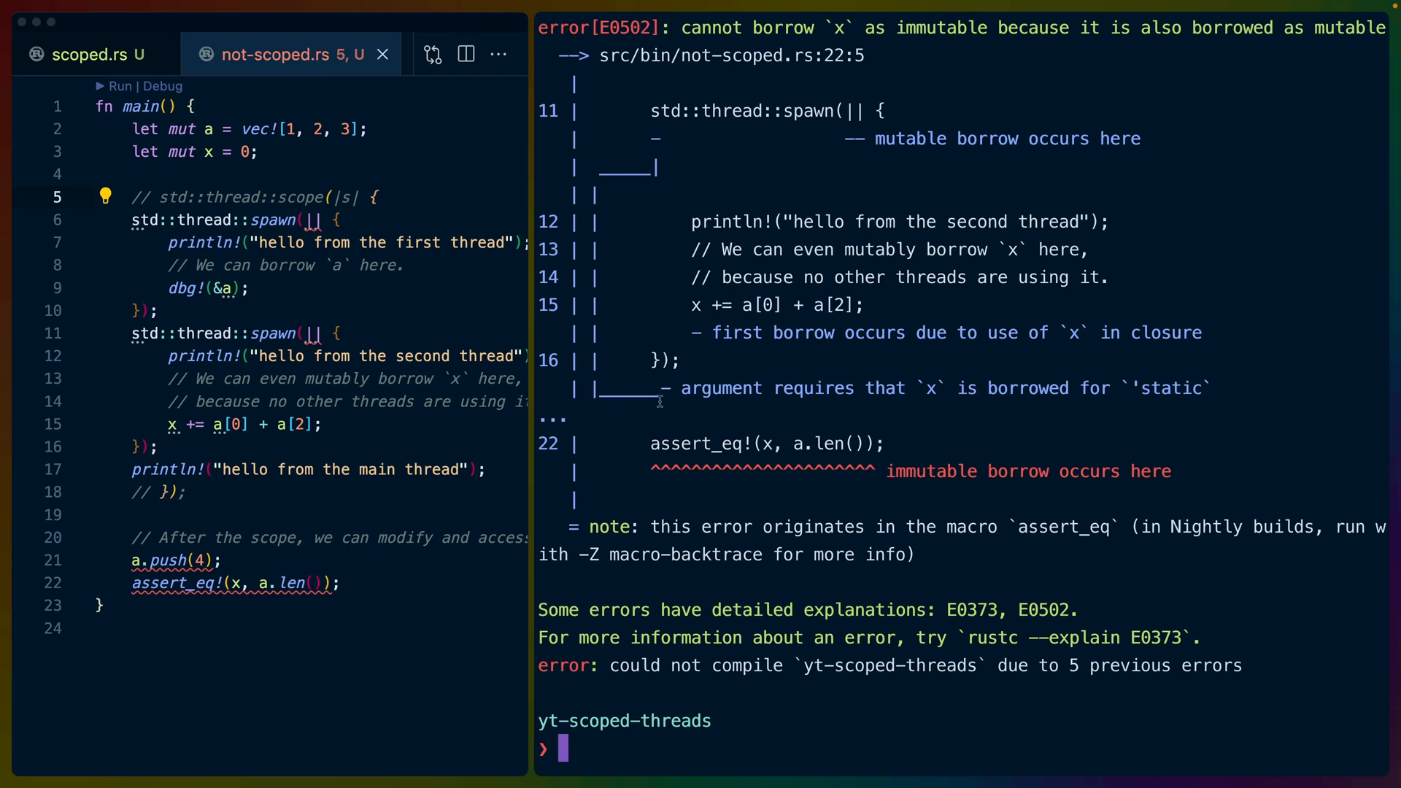
pyautogui.moveTo(787, 379)
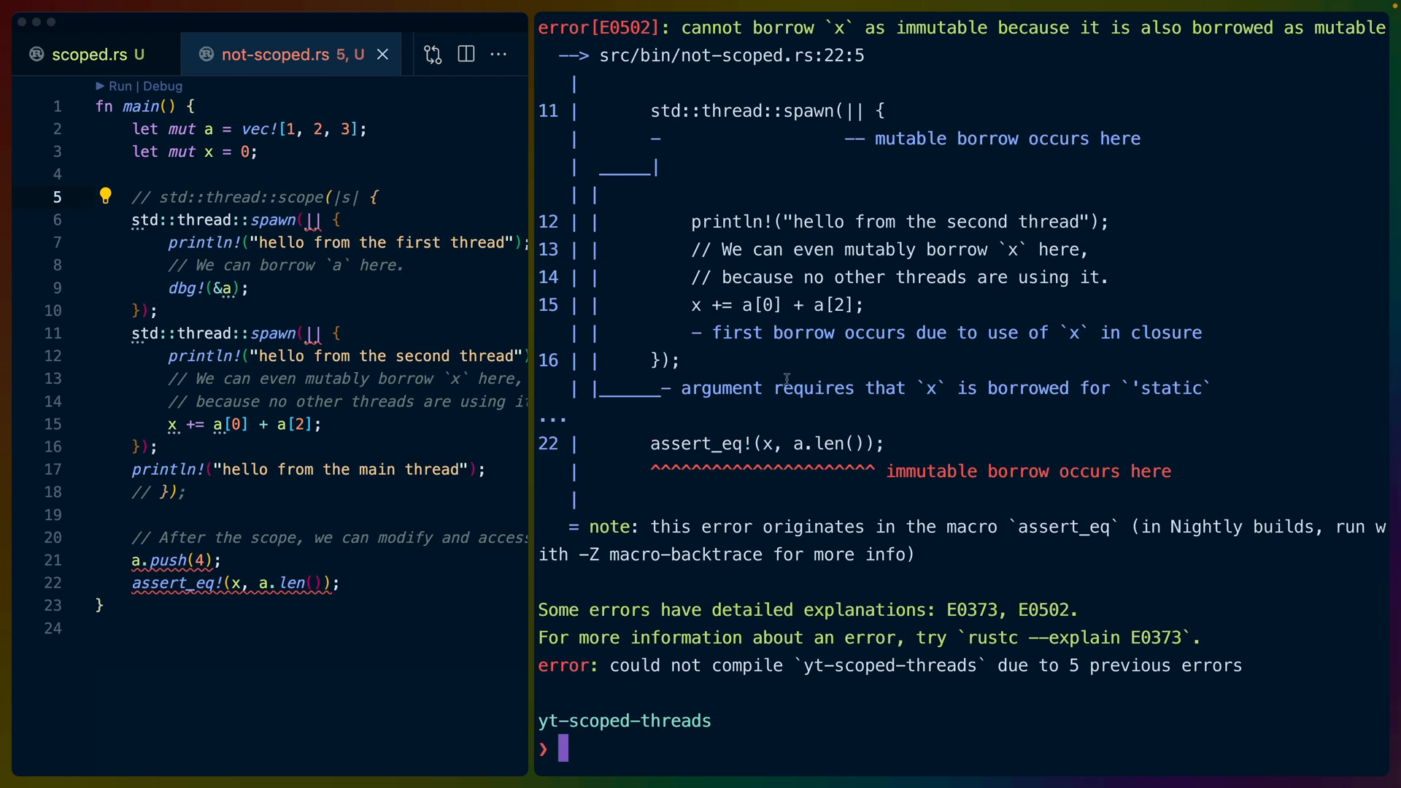
pyautogui.scroll(3)
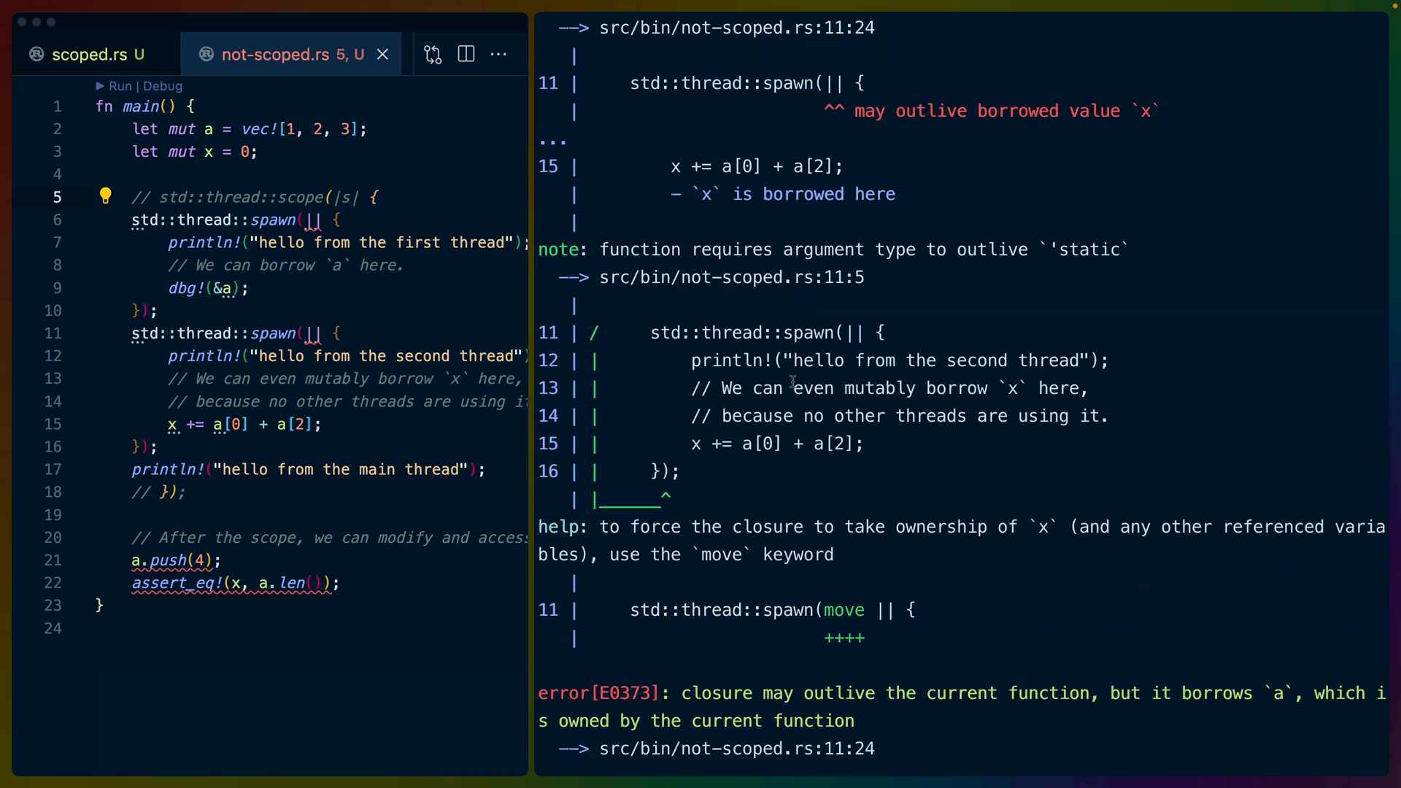
pyautogui.click(89, 55)
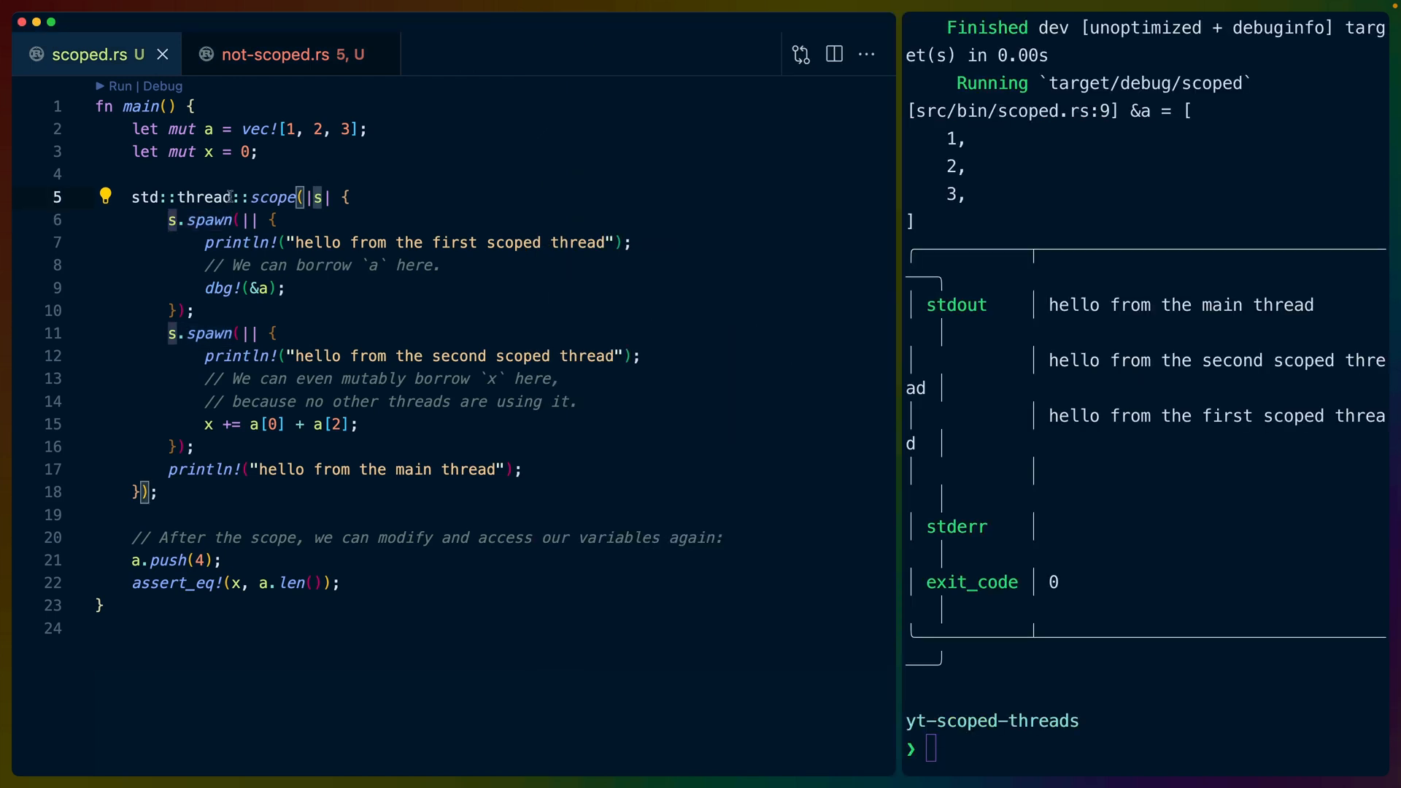
pyautogui.moveTo(382, 200)
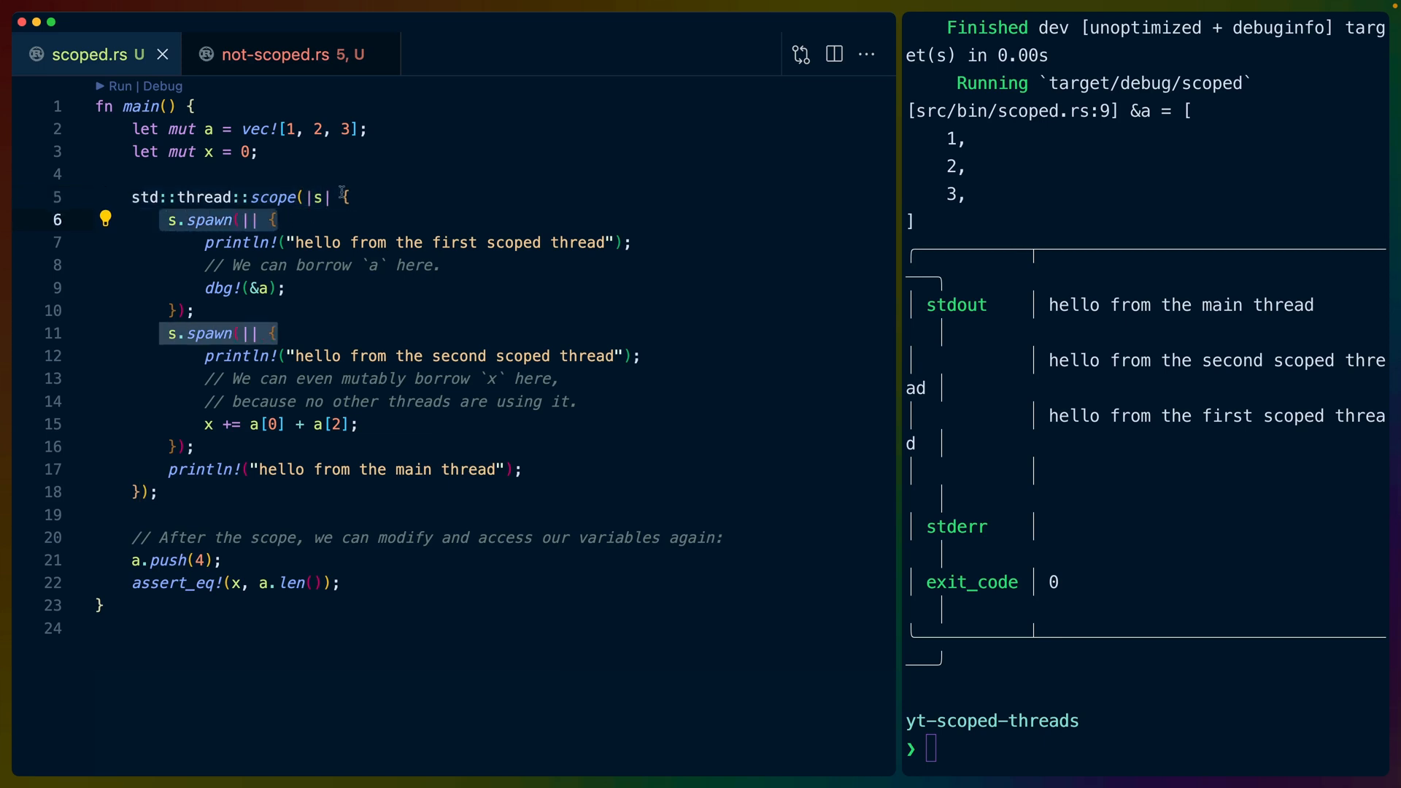
pyautogui.click(322, 197)
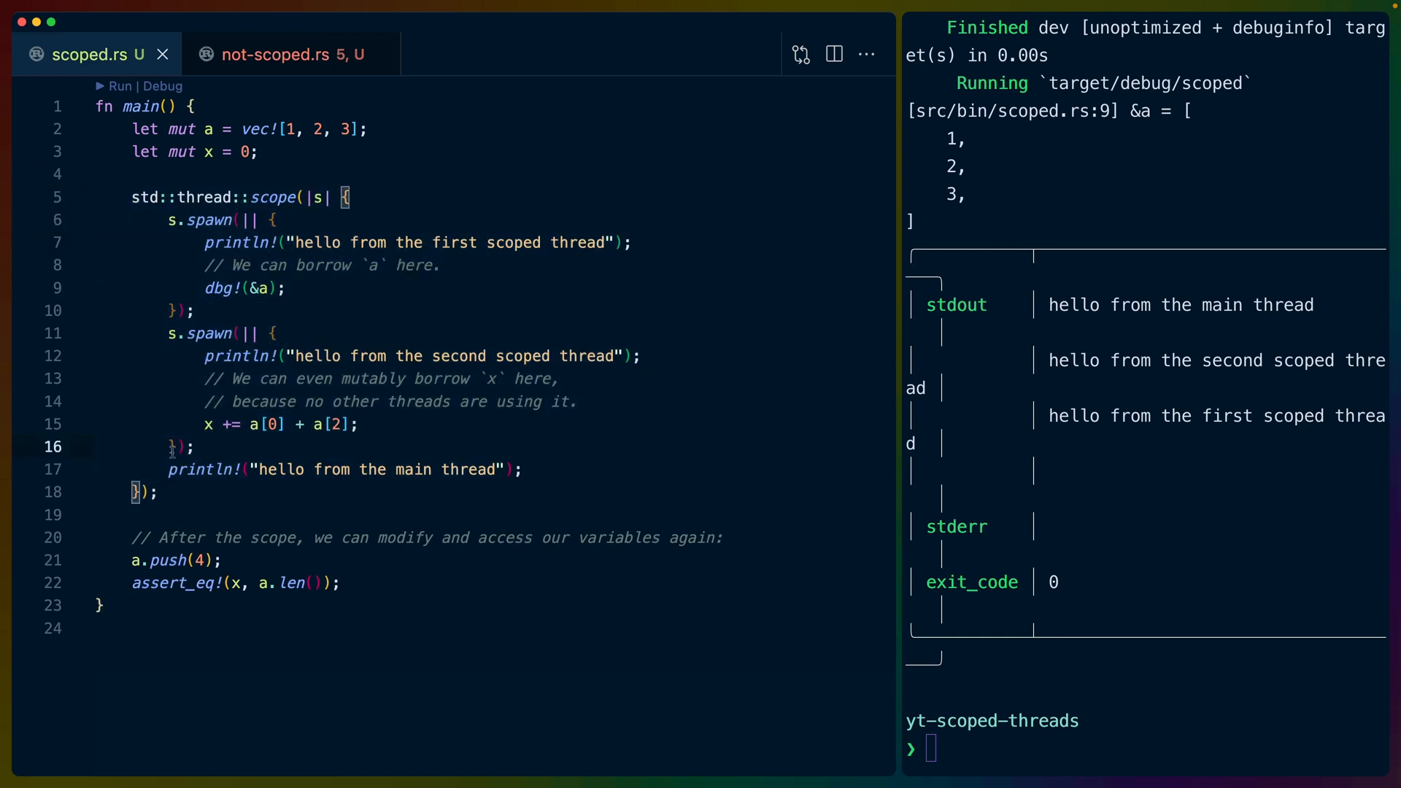
pyautogui.click(203, 515)
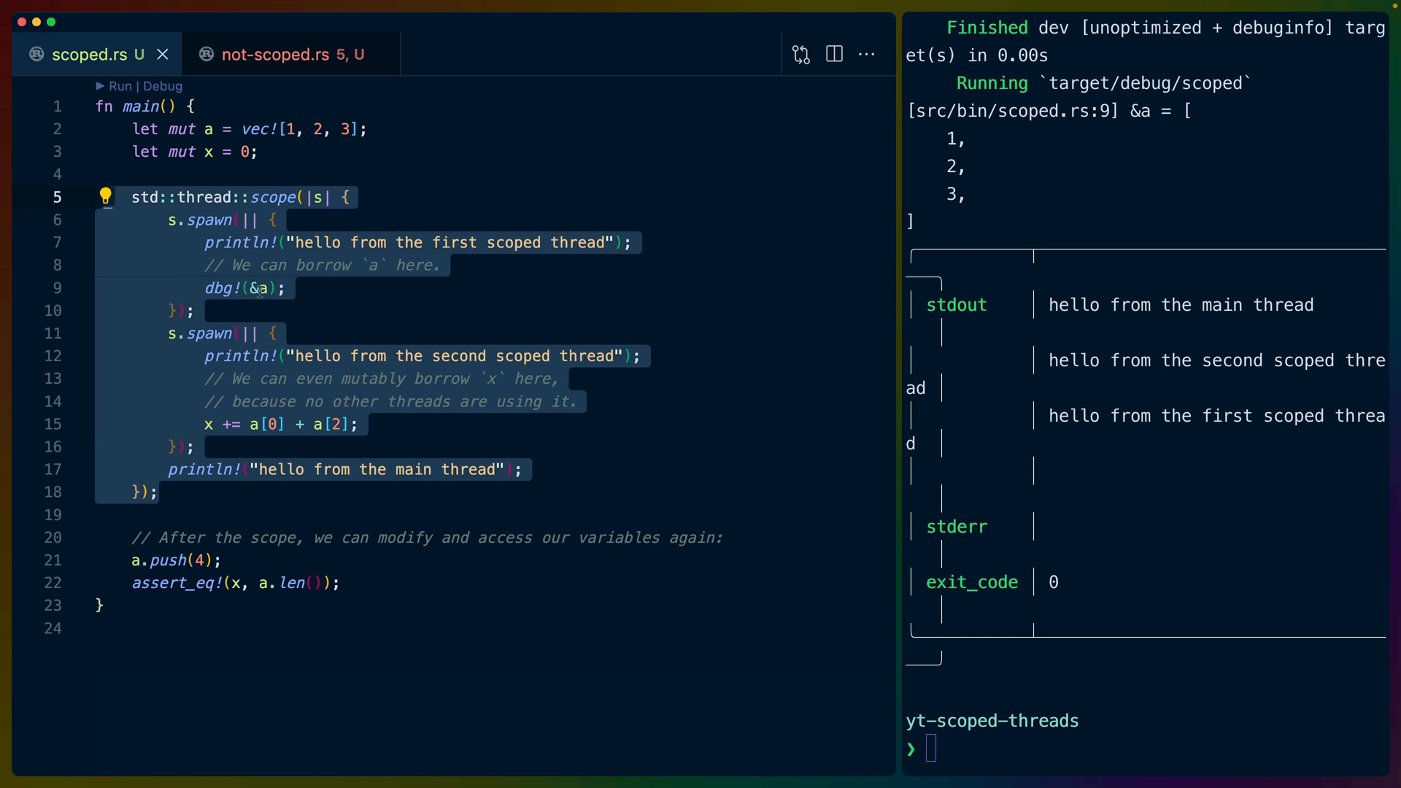
pyautogui.moveTo(234, 631)
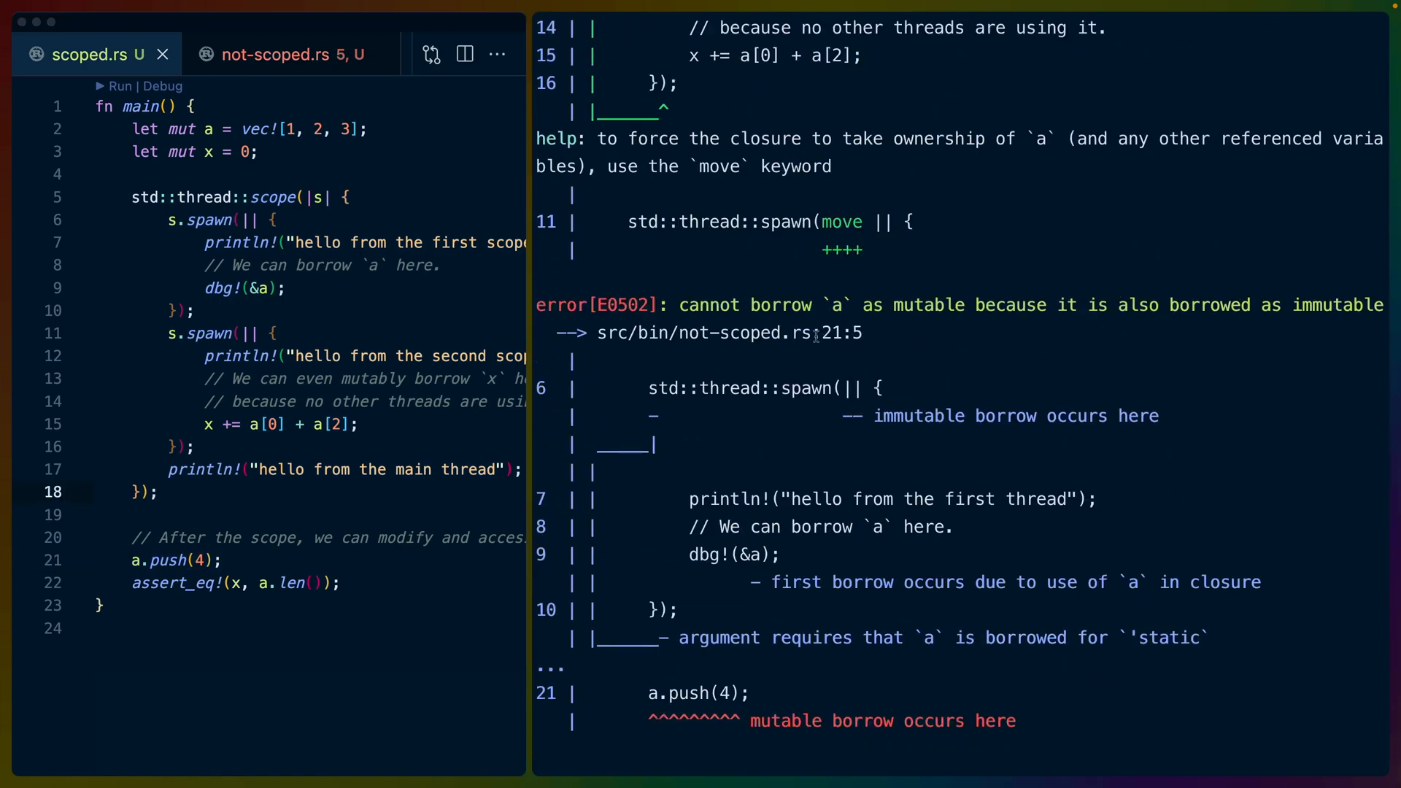
# Step: Scroll through the not-scoped errors, then return focus to the scoped.rs code
pyautogui.scroll(-3)
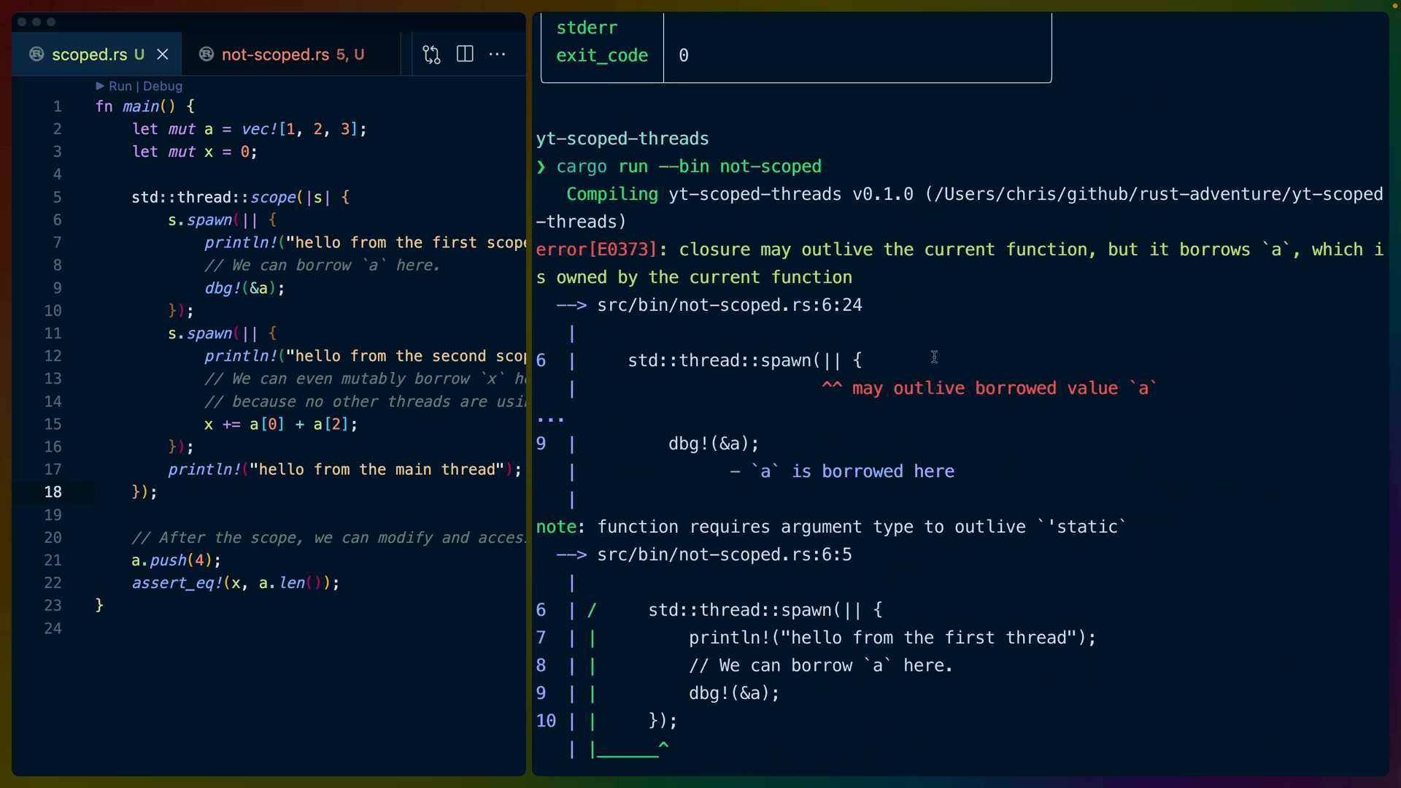
pyautogui.scroll(-3)
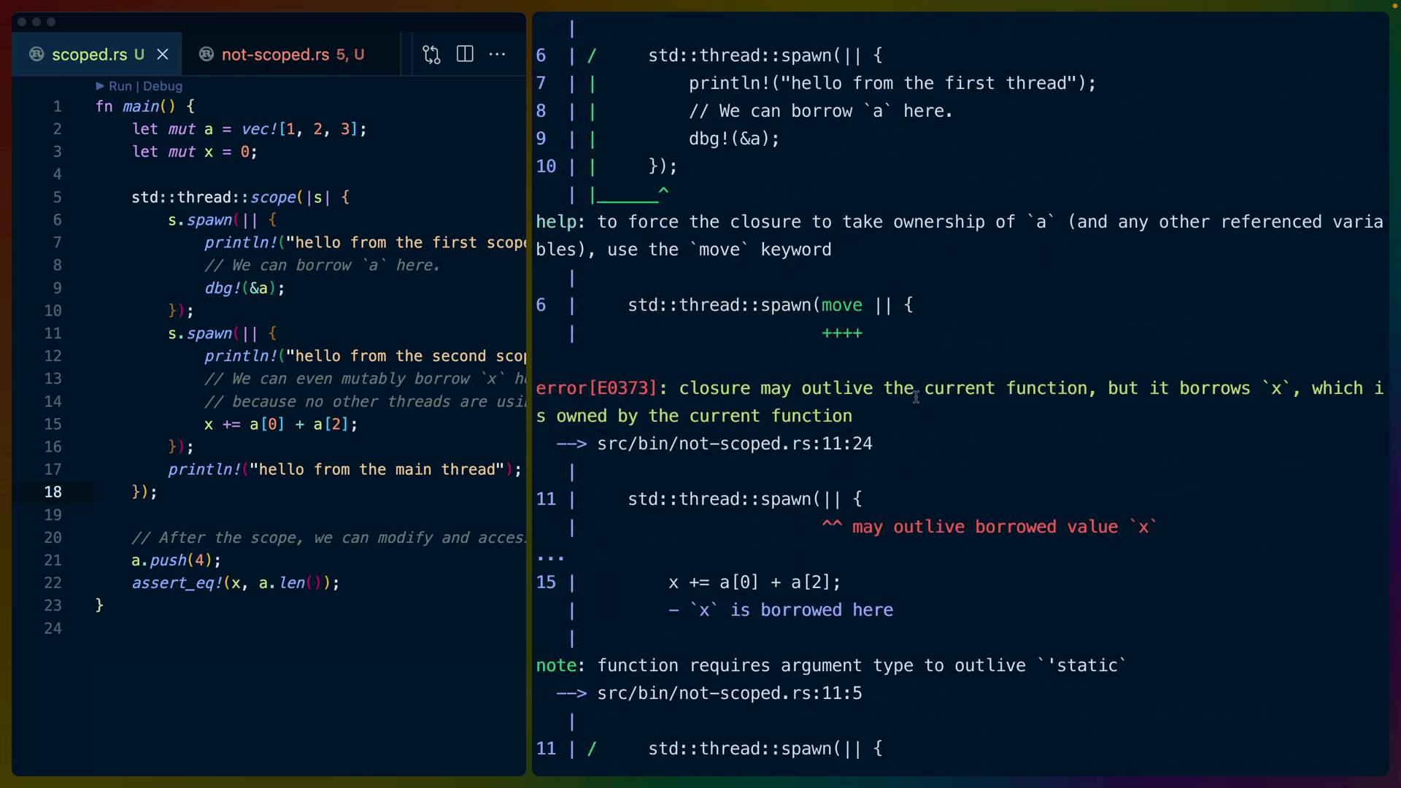
pyautogui.scroll(-3)
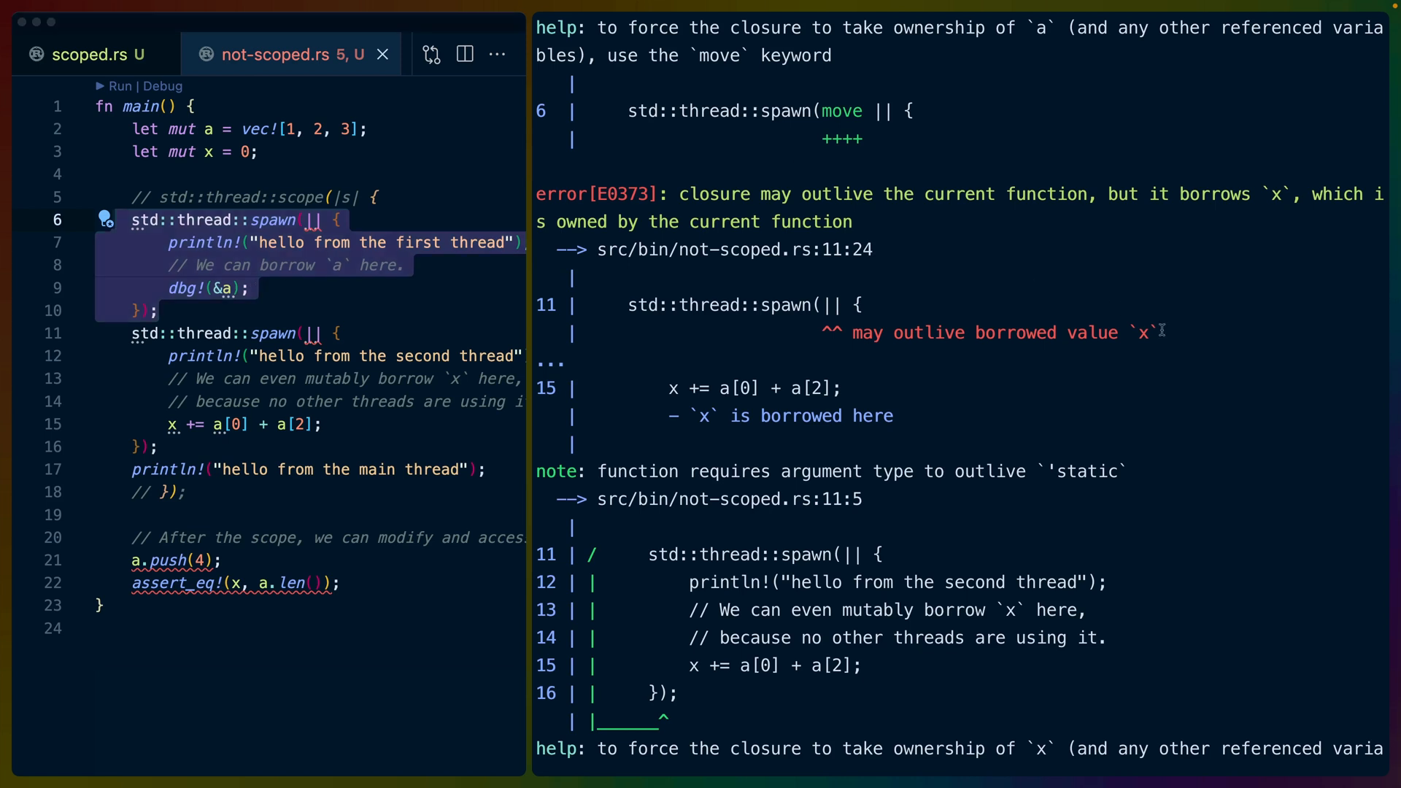
pyautogui.moveTo(319, 301)
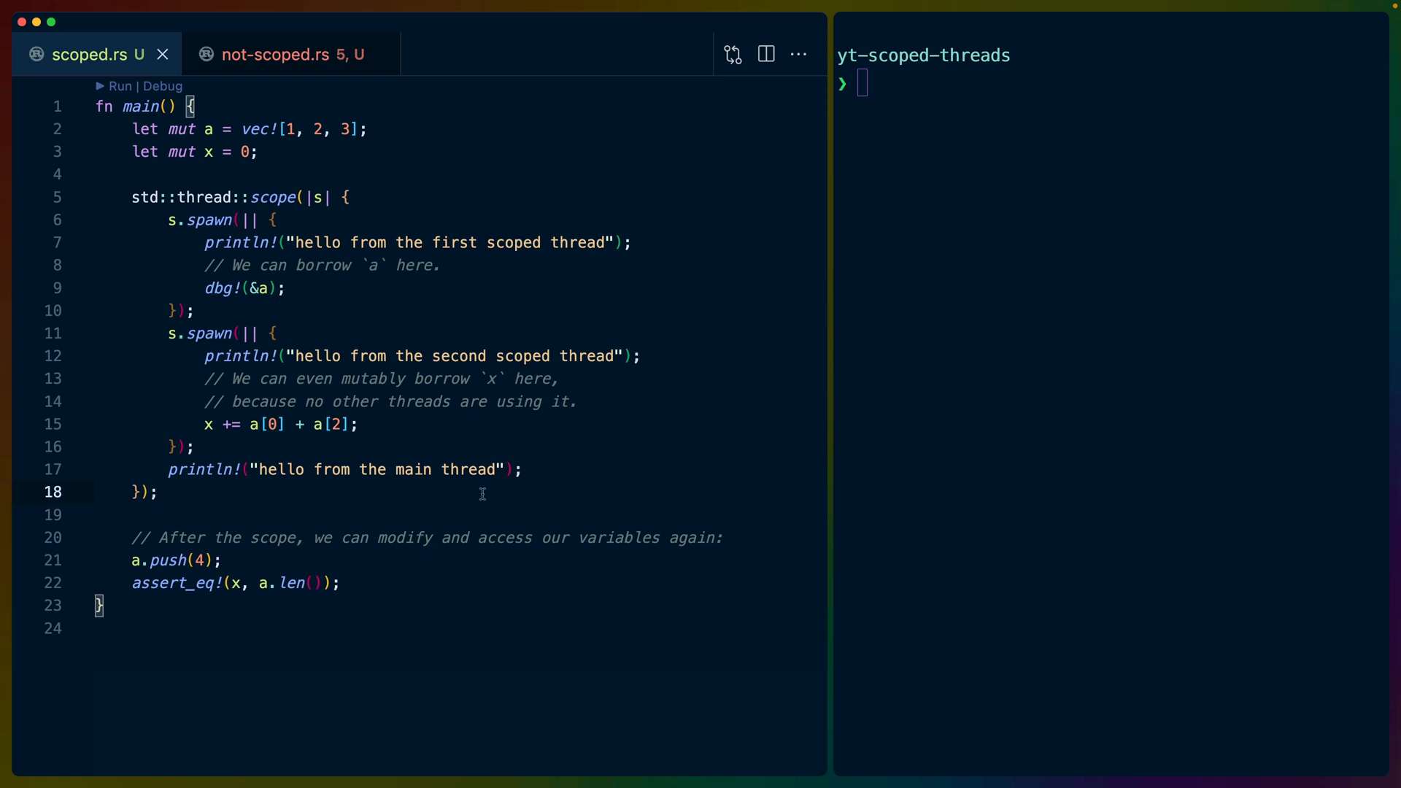
pyautogui.click(161, 491)
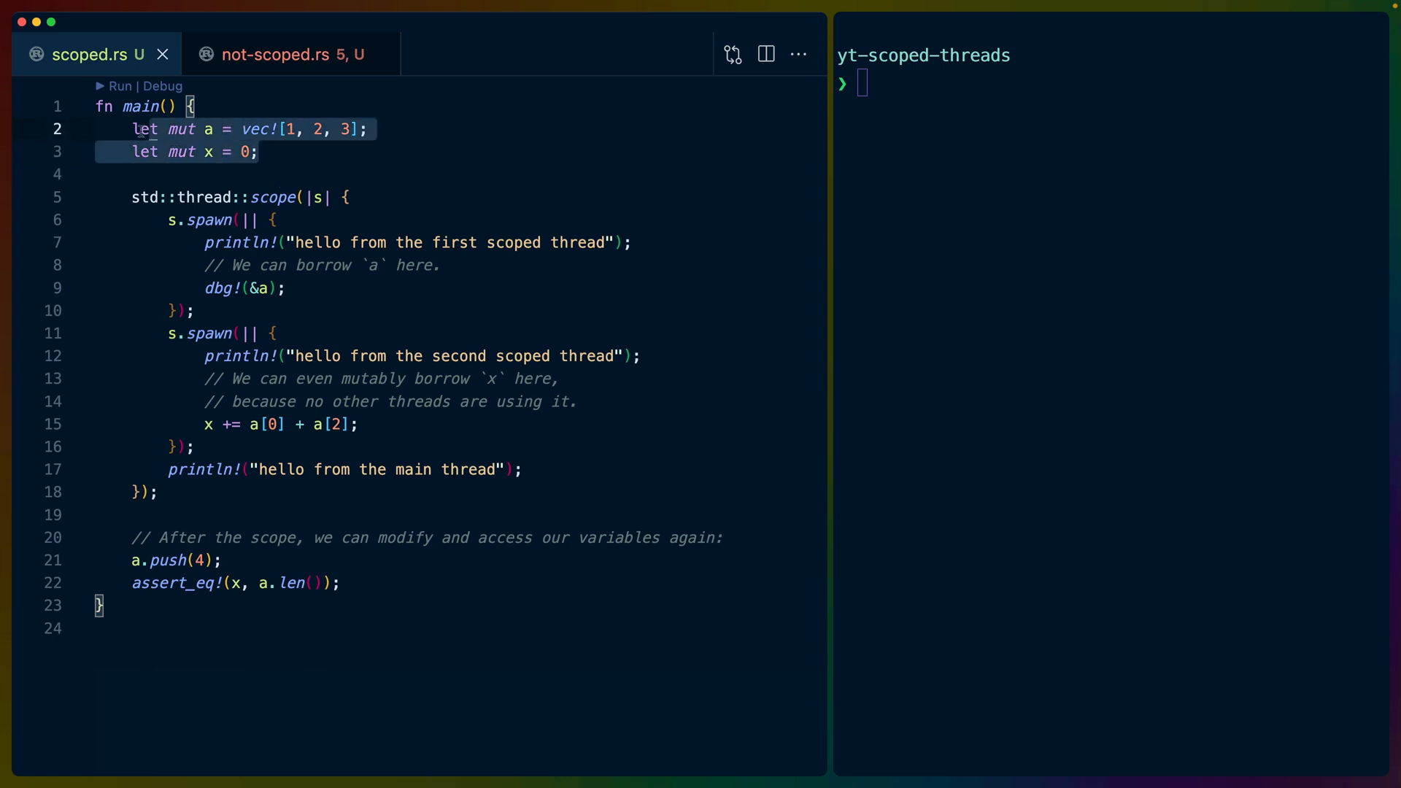
pyautogui.click(176, 220)
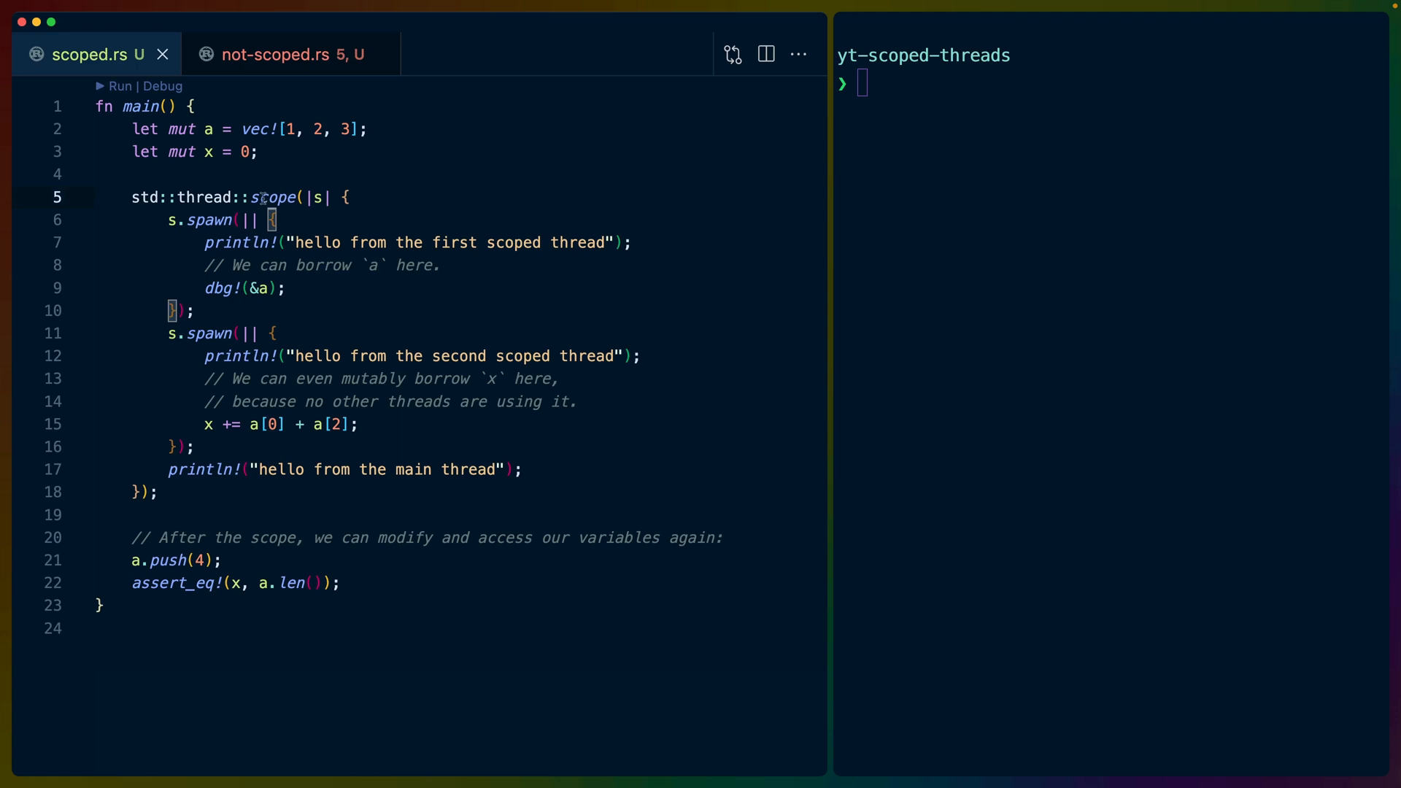
pyautogui.click(235, 242)
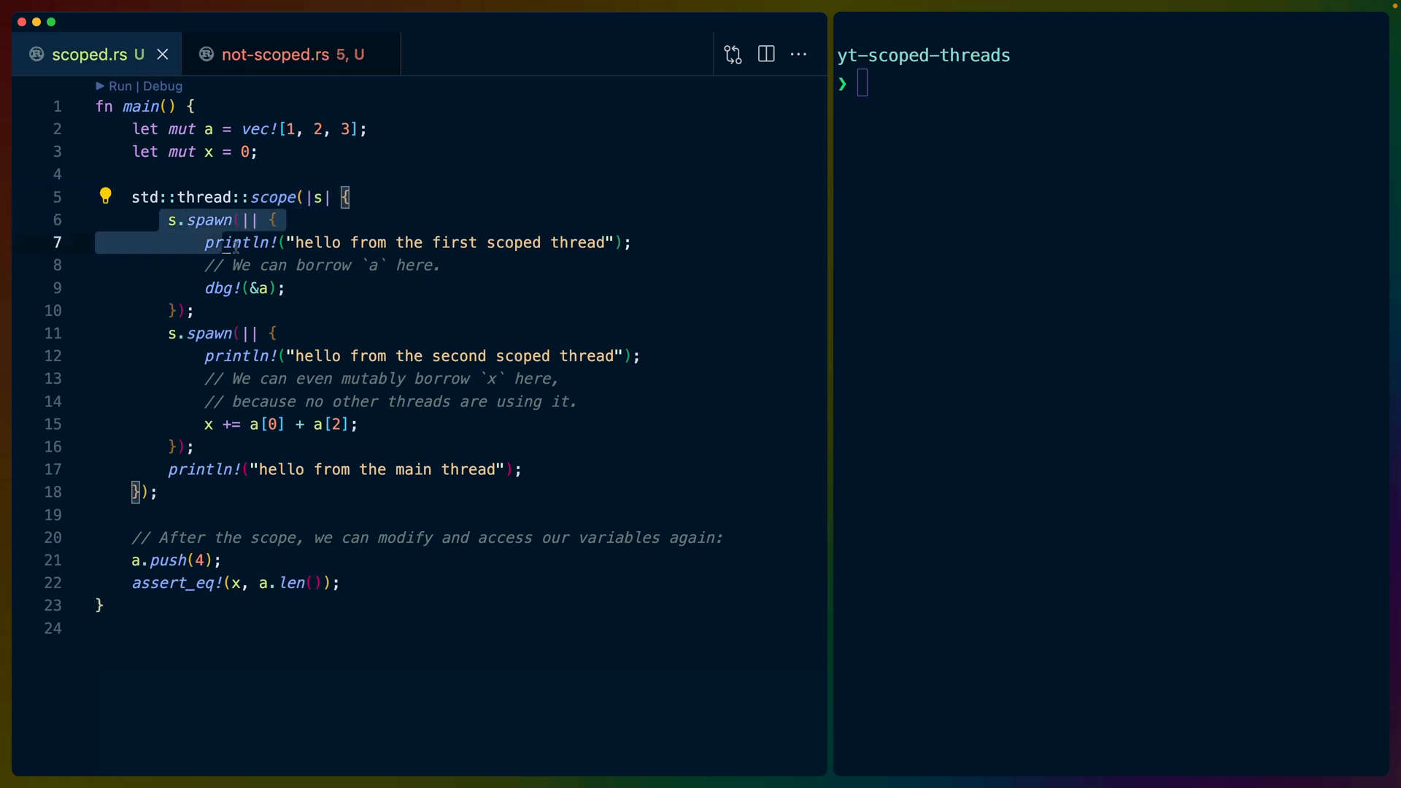
pyautogui.click(527, 469)
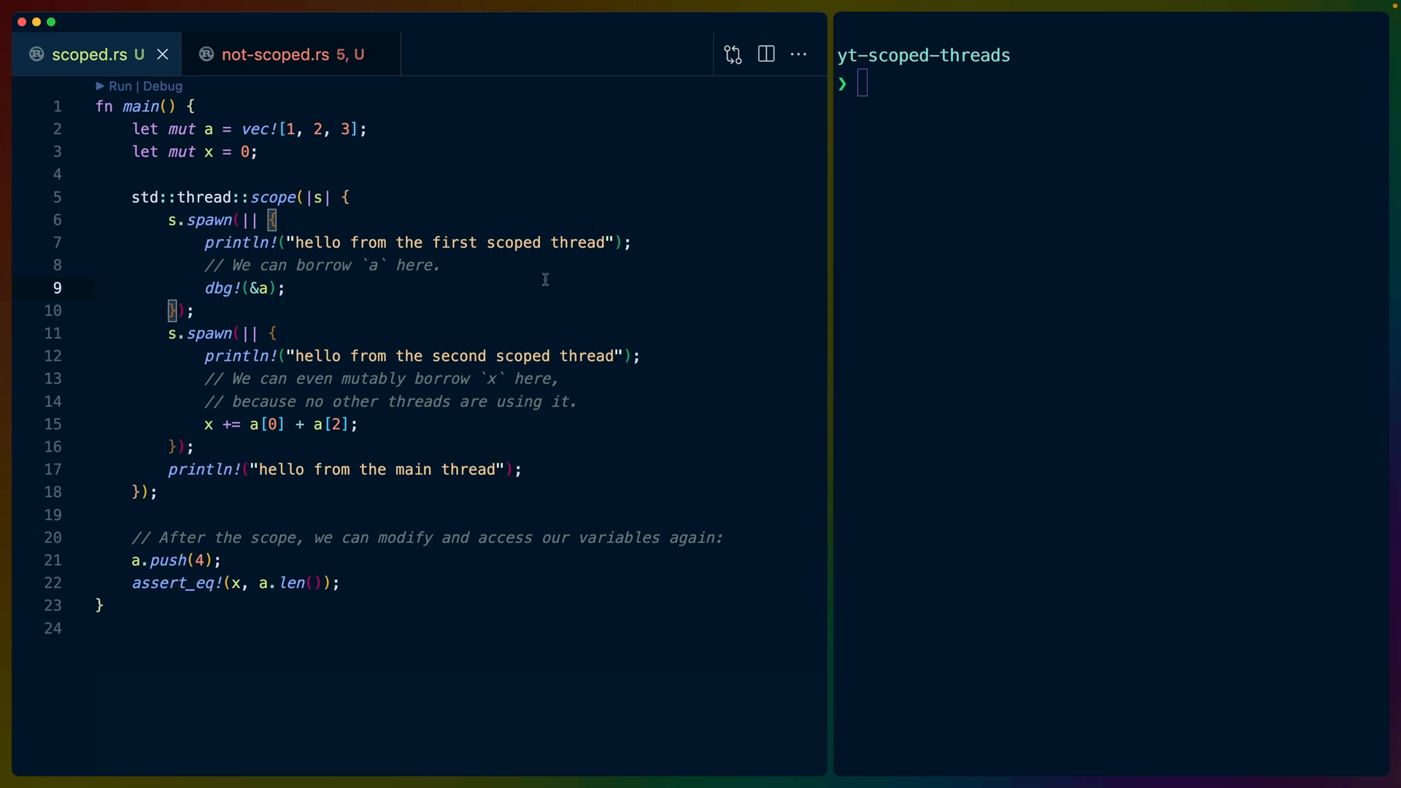
pyautogui.click(295, 288)
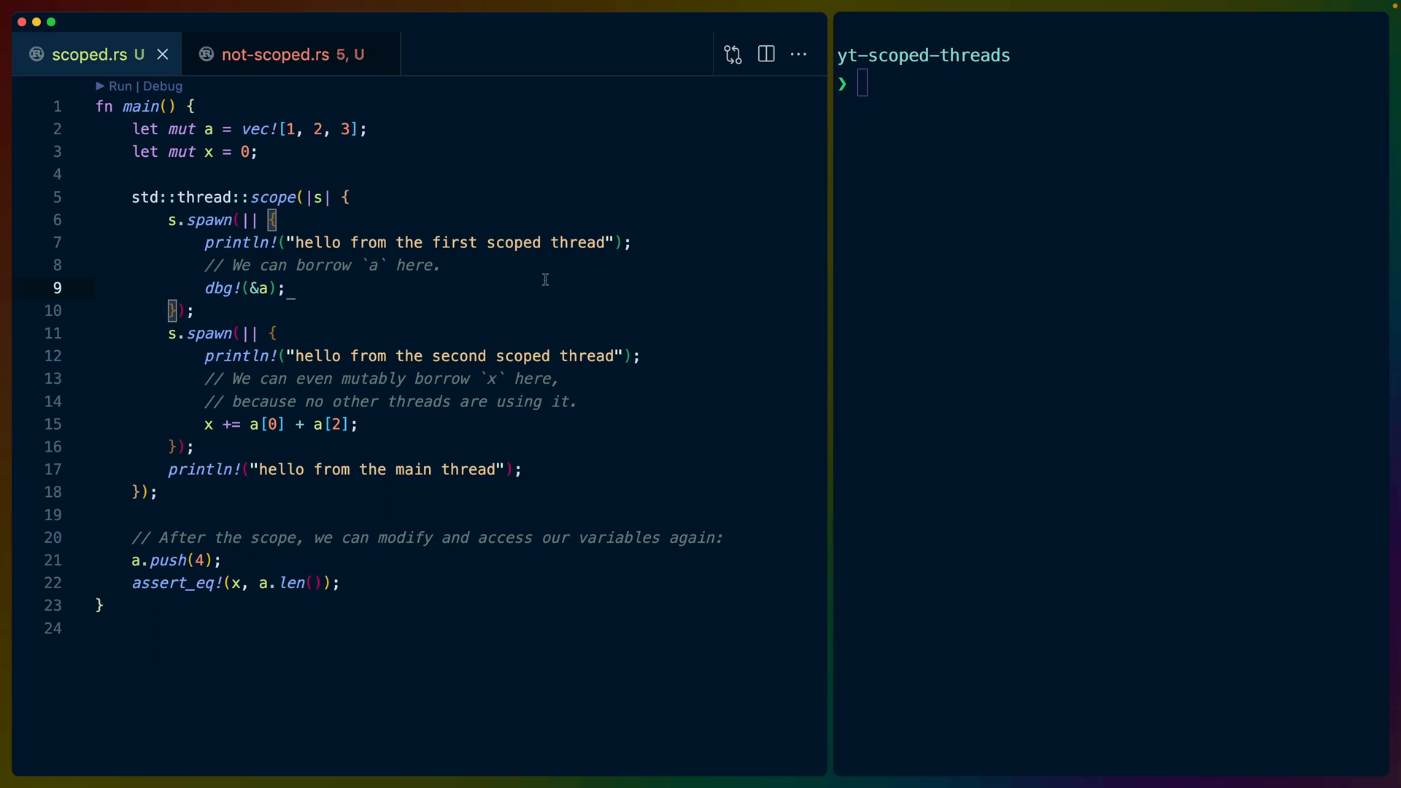